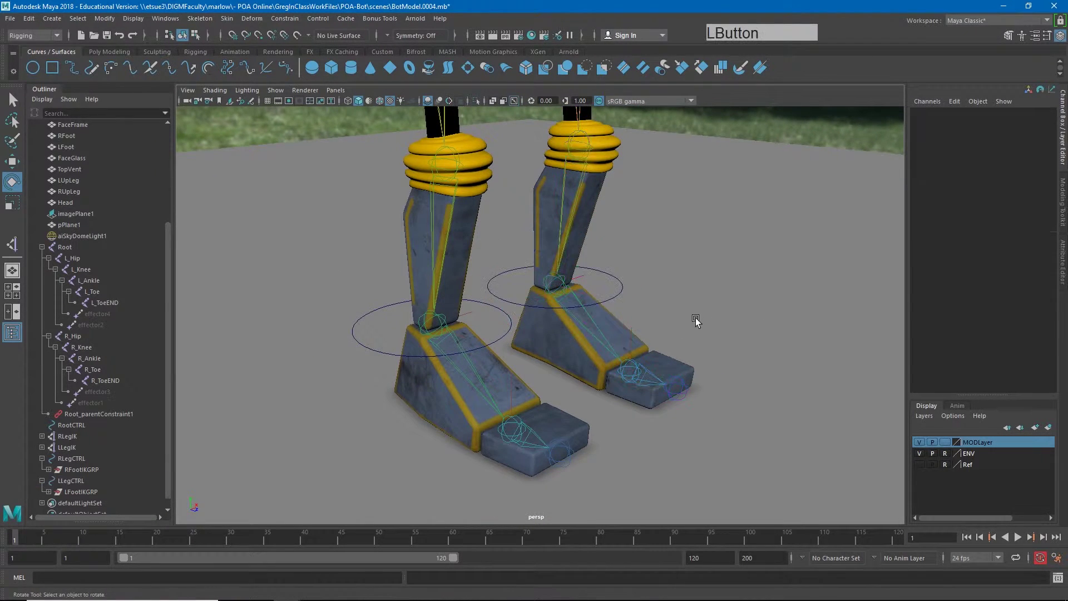
Step: Test-bend the right toe joint and inspect the right leg IK handle and feet
left_click(72, 480)
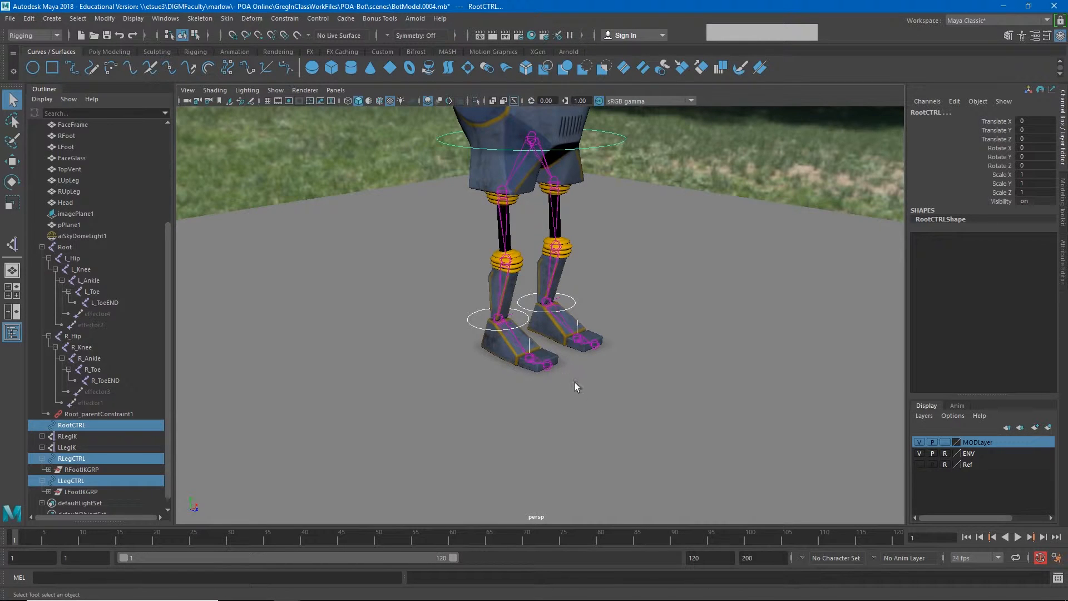
mouse_move(602, 388)
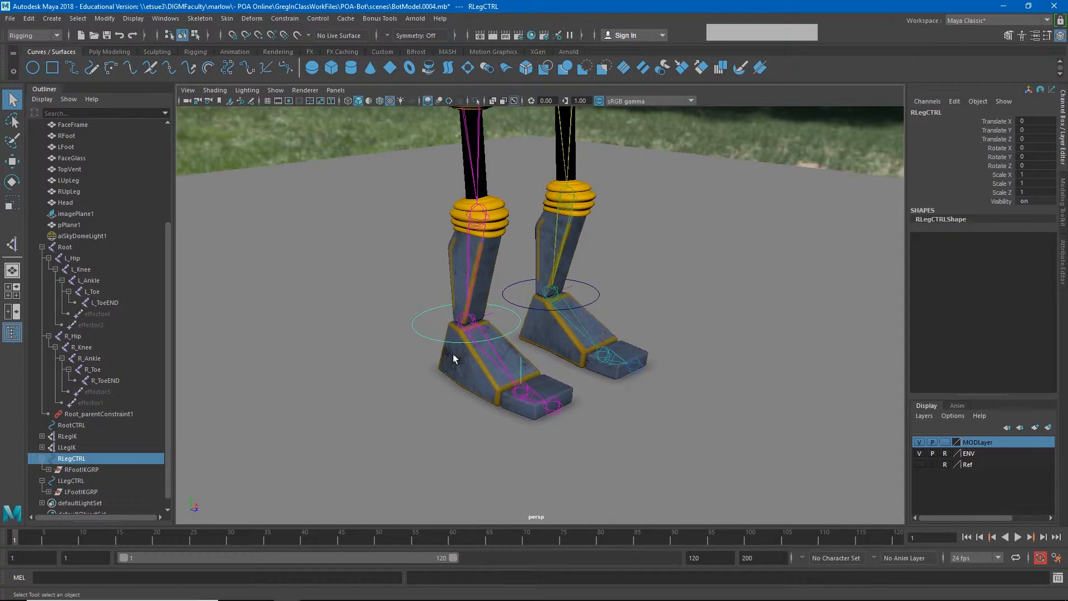
left_click(81, 469)
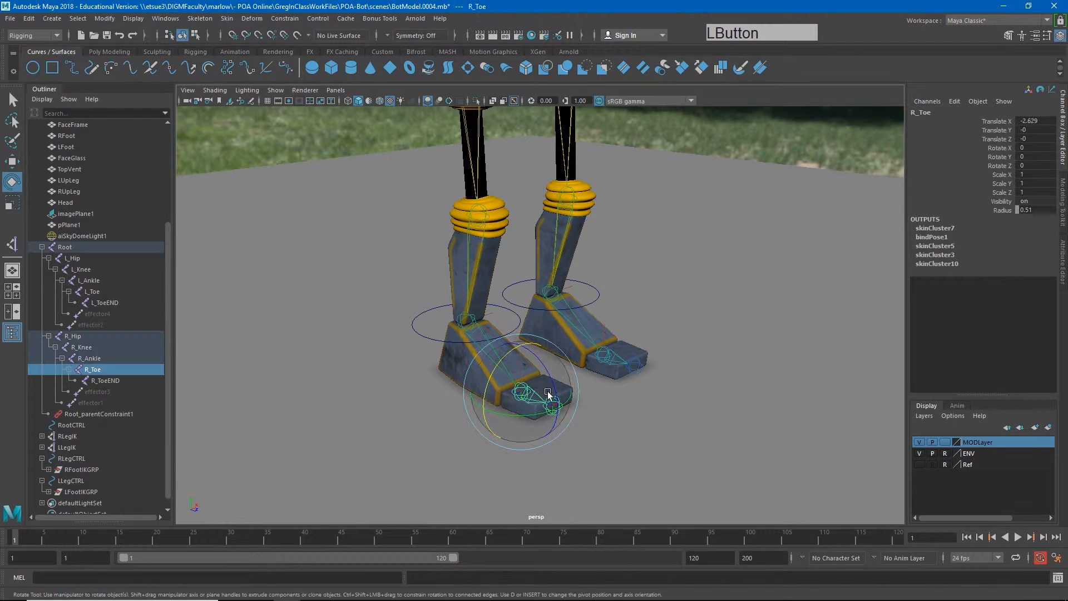
left_click_drag(548, 395, 524, 355)
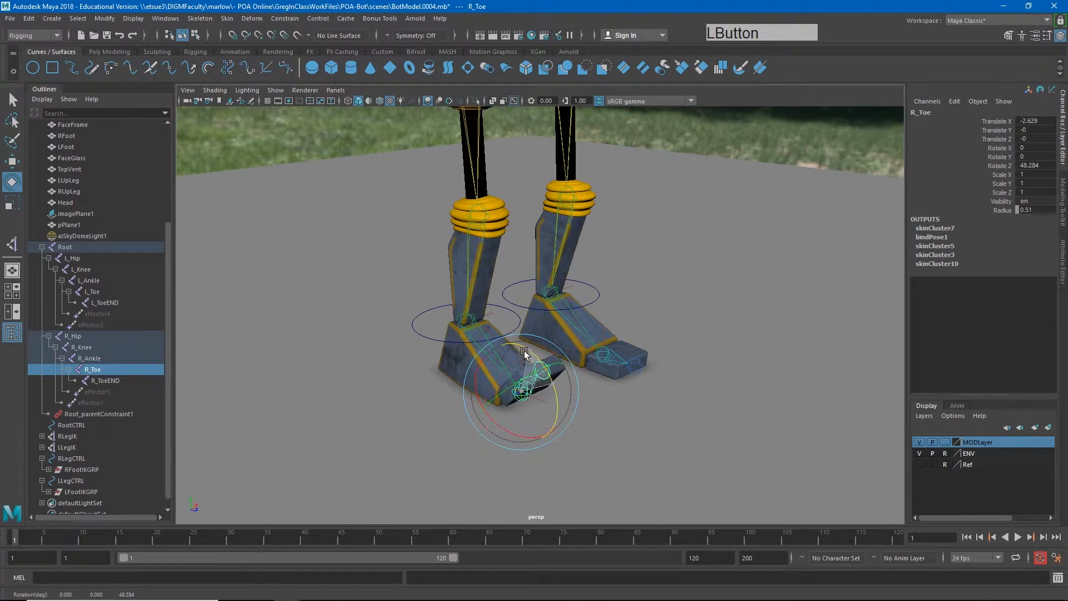
left_click_drag(524, 355, 512, 312)
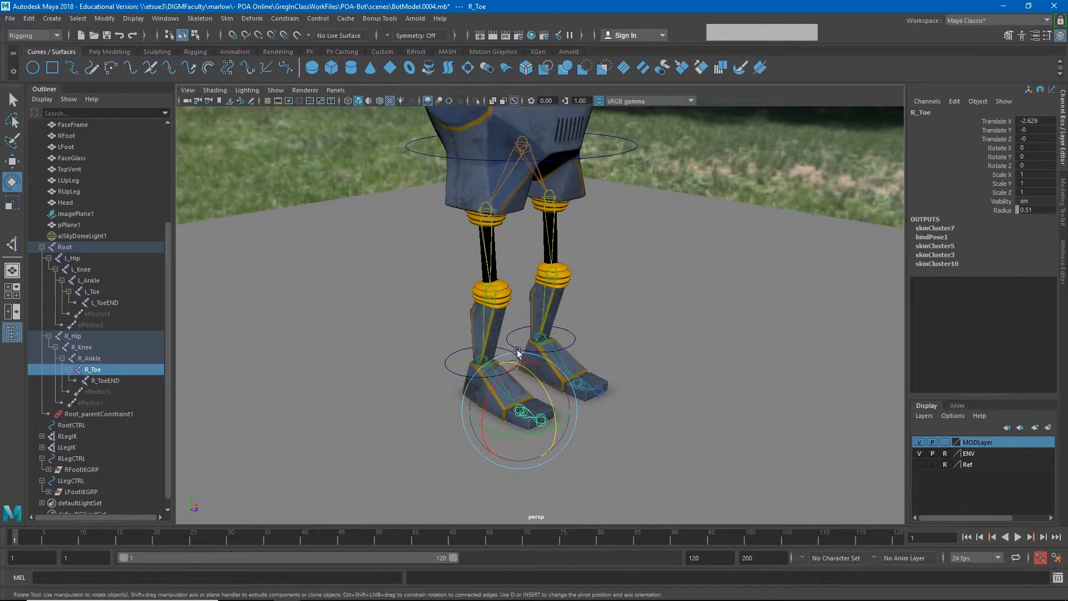
left_click(67, 435)
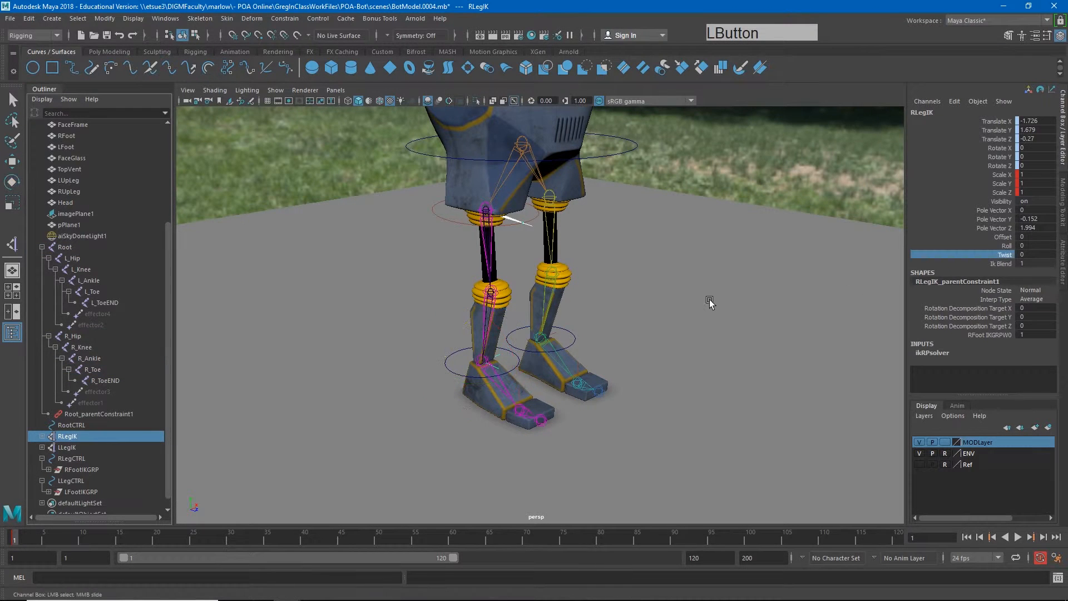
left_click_drag(707, 303, 610, 291)
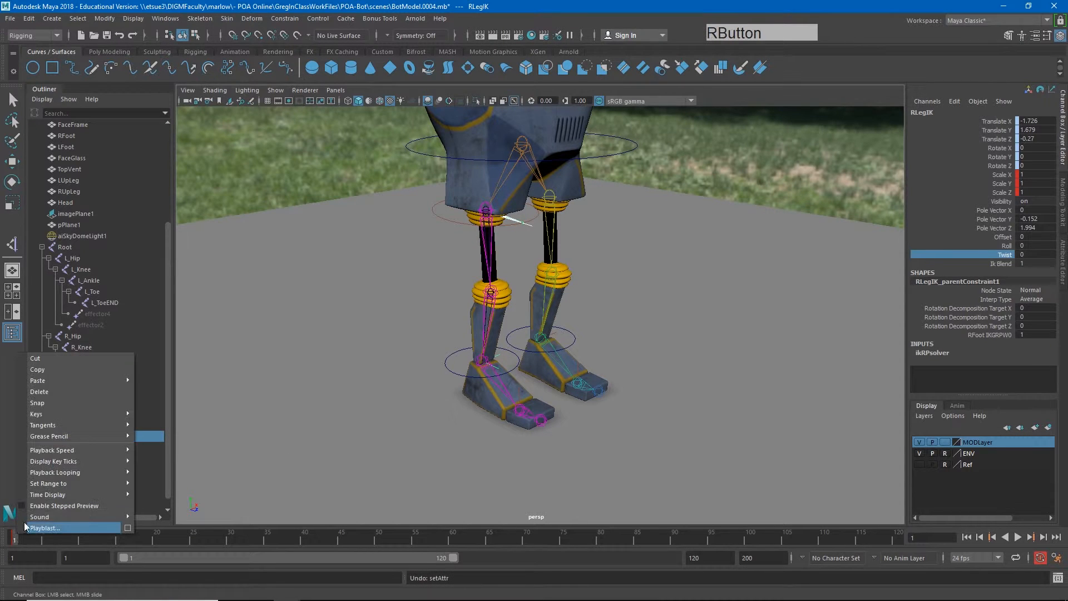
mouse_move(55, 391)
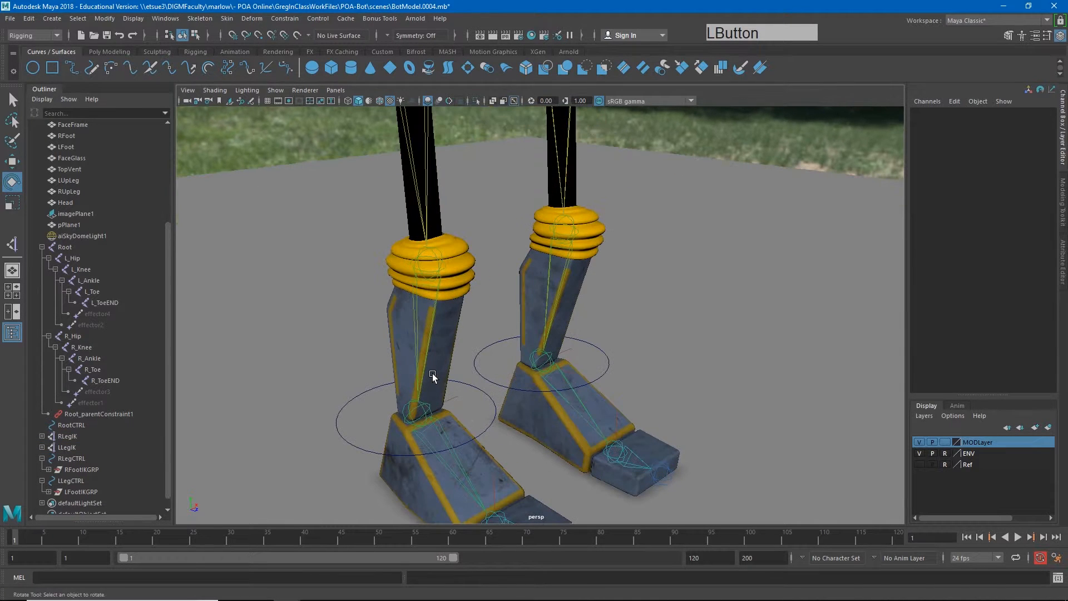
left_click_drag(432, 378, 402, 327)
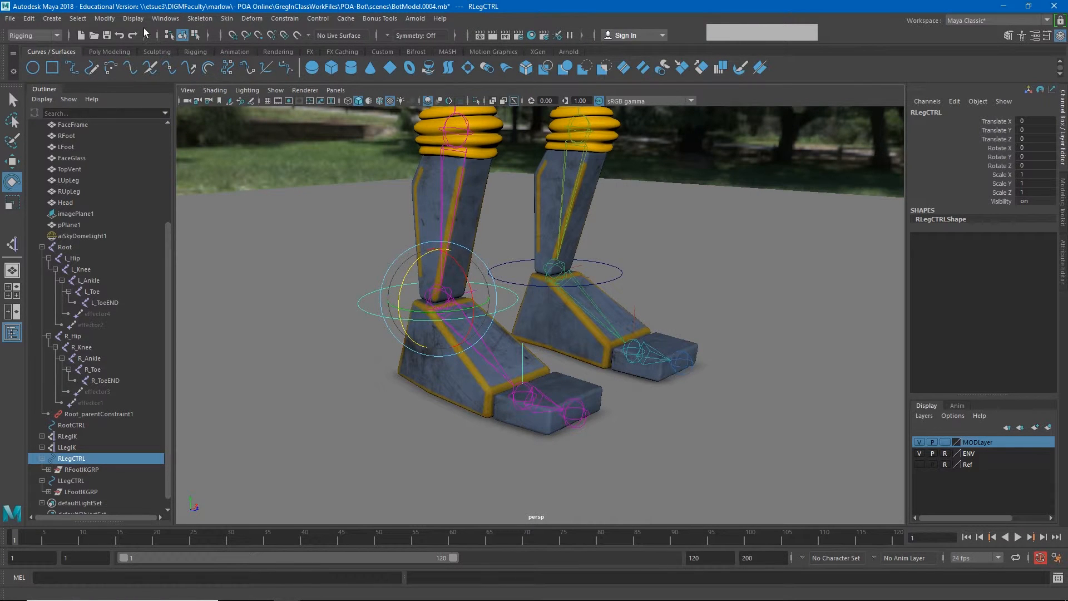
Step: Add Knee, Ball and Toe float attributes to RLegCTRL
left_click(105, 19)
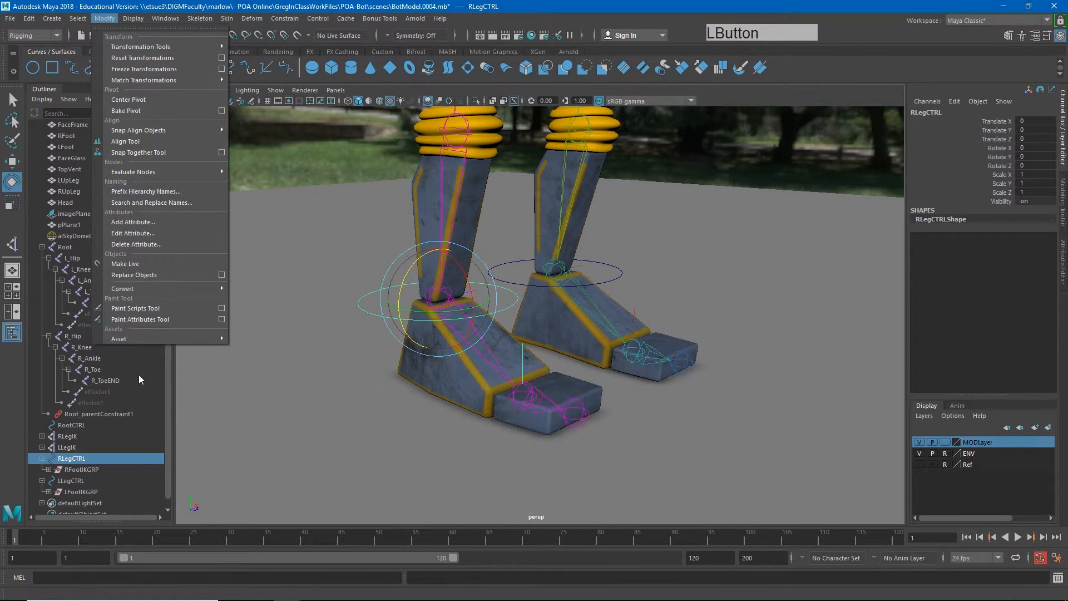
left_click(133, 221)
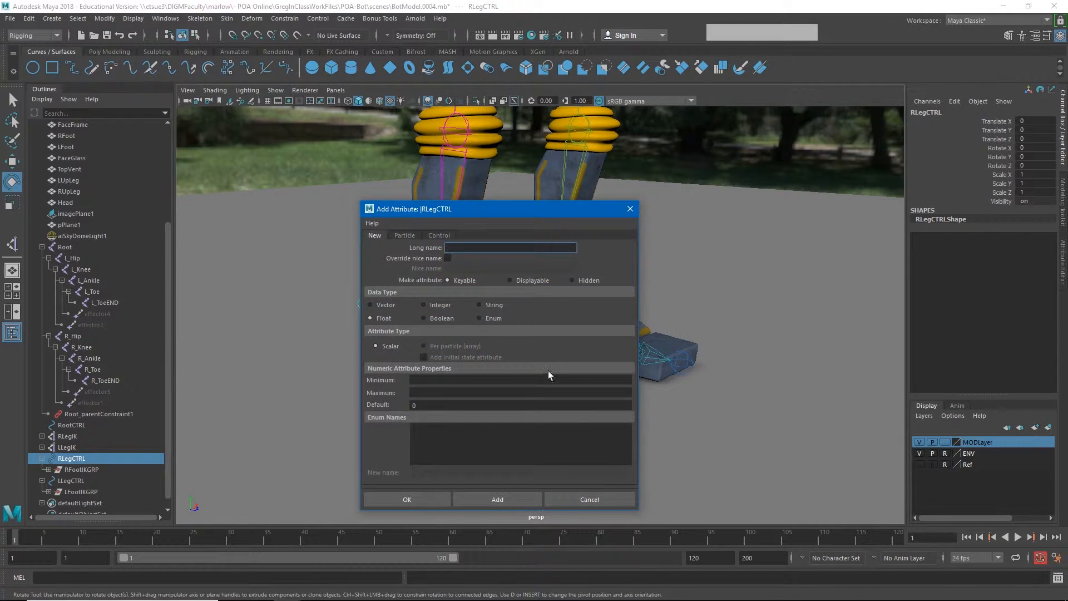
mouse_move(476, 324)
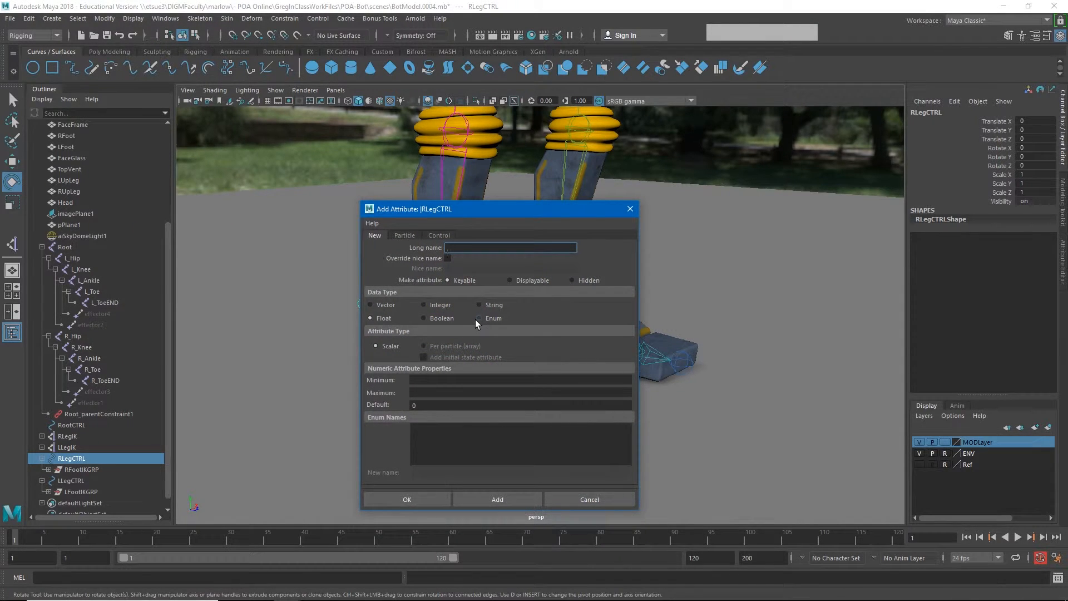
type("Knee")
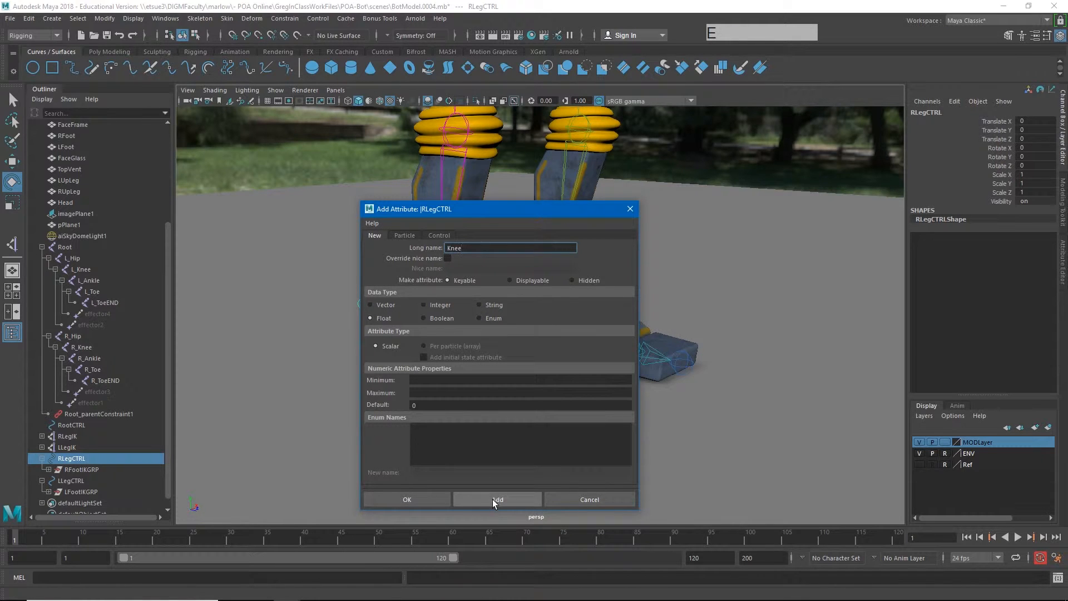
left_click(497, 499)
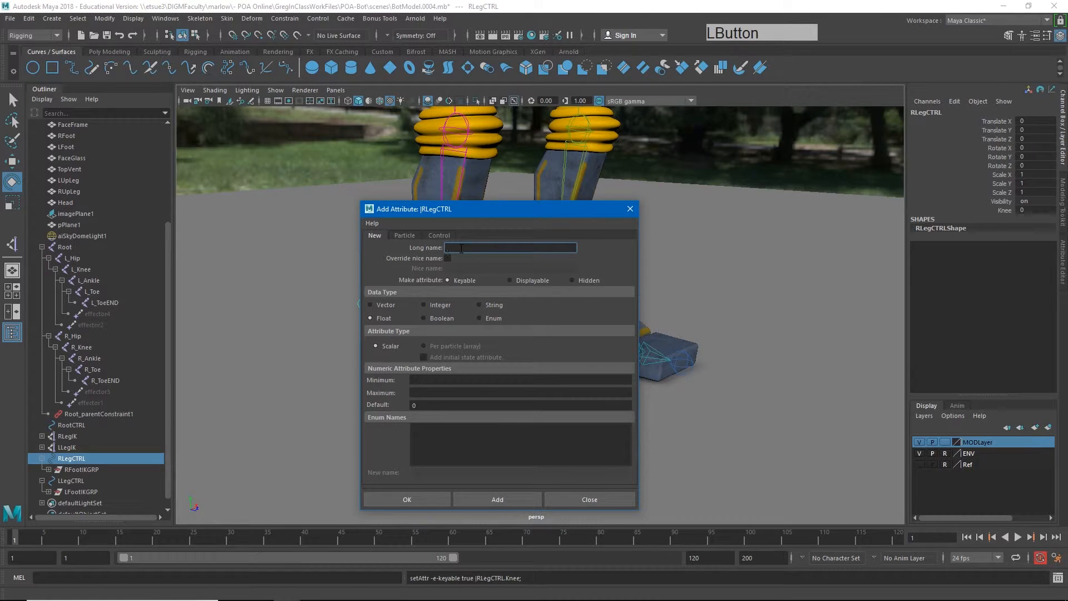
type("Ball")
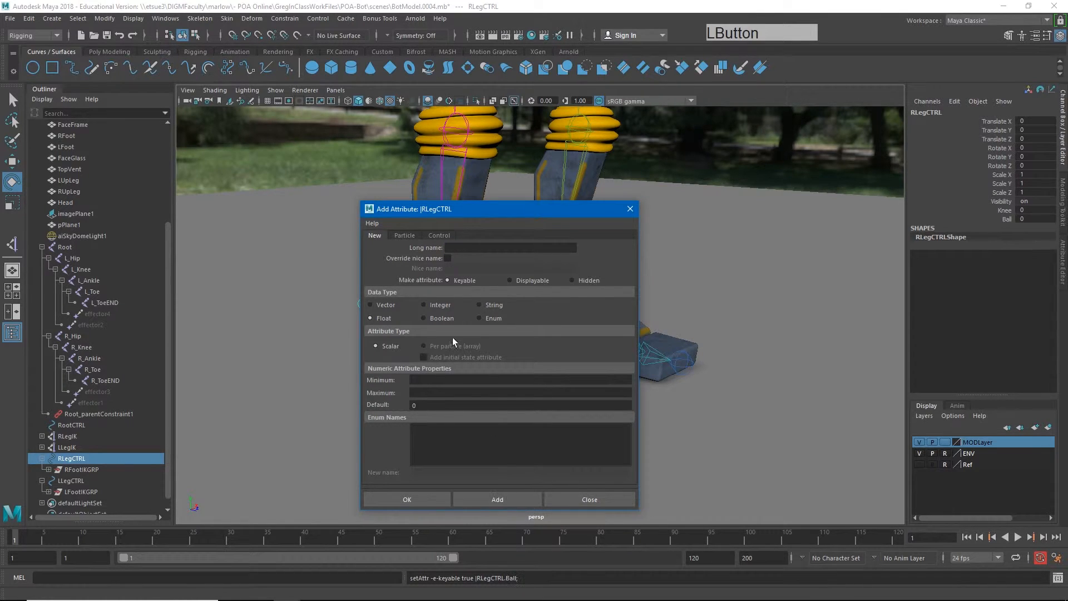
type("Toe")
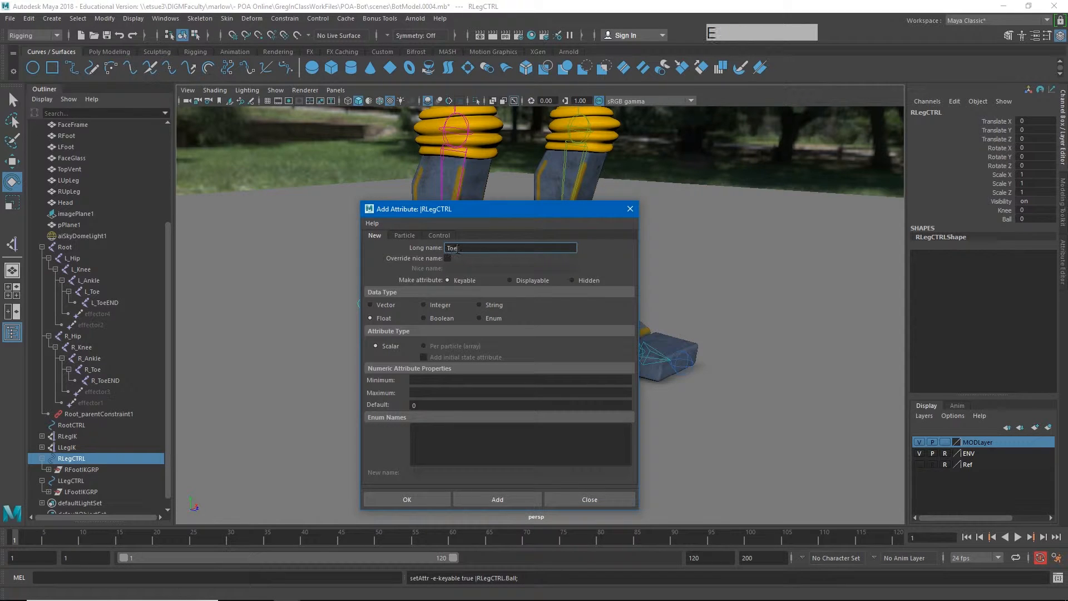
left_click(497, 499)
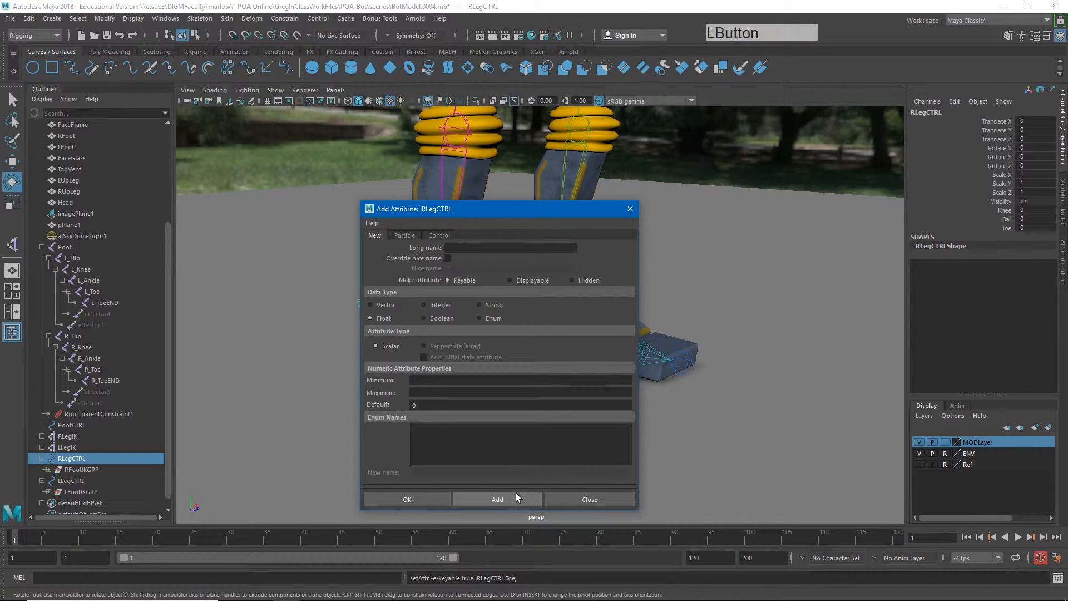
left_click(589, 499)
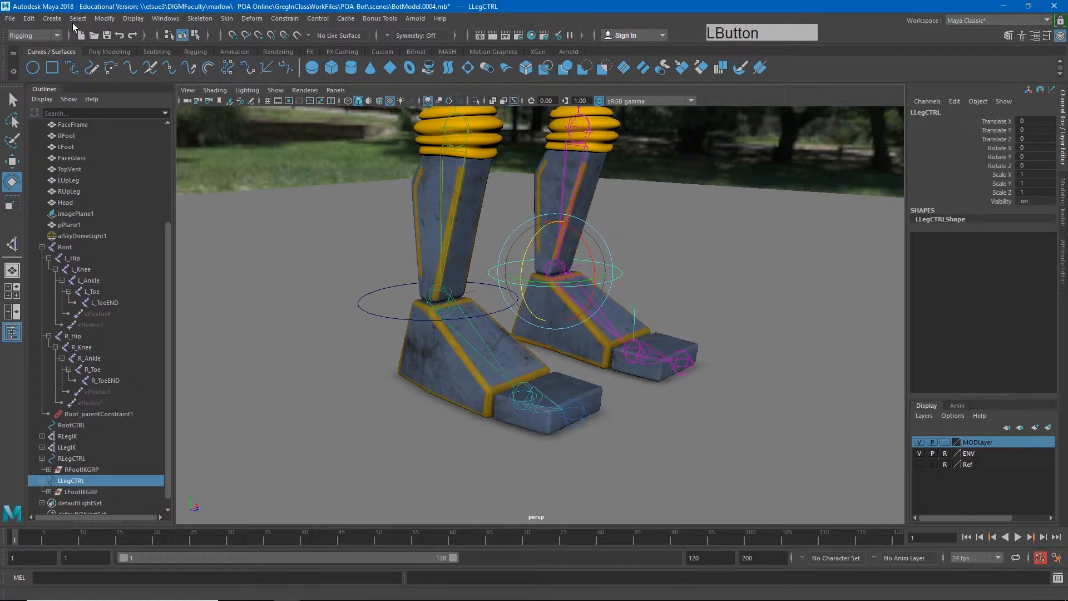
Step: Add Knee, Ball and Toe float attributes to LLegCTRL
left_click(106, 19)
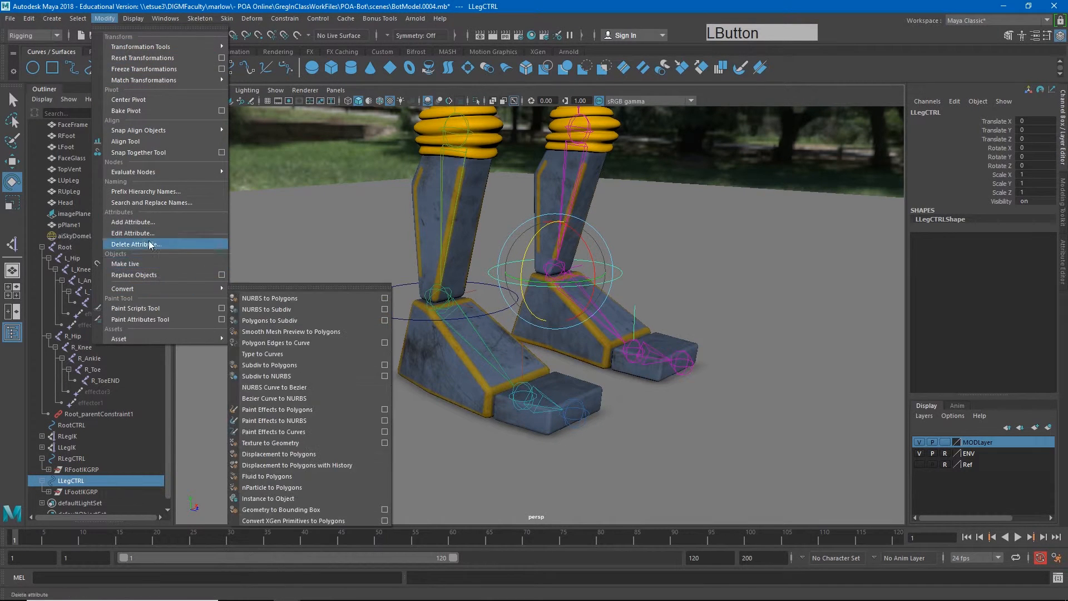
left_click(132, 221)
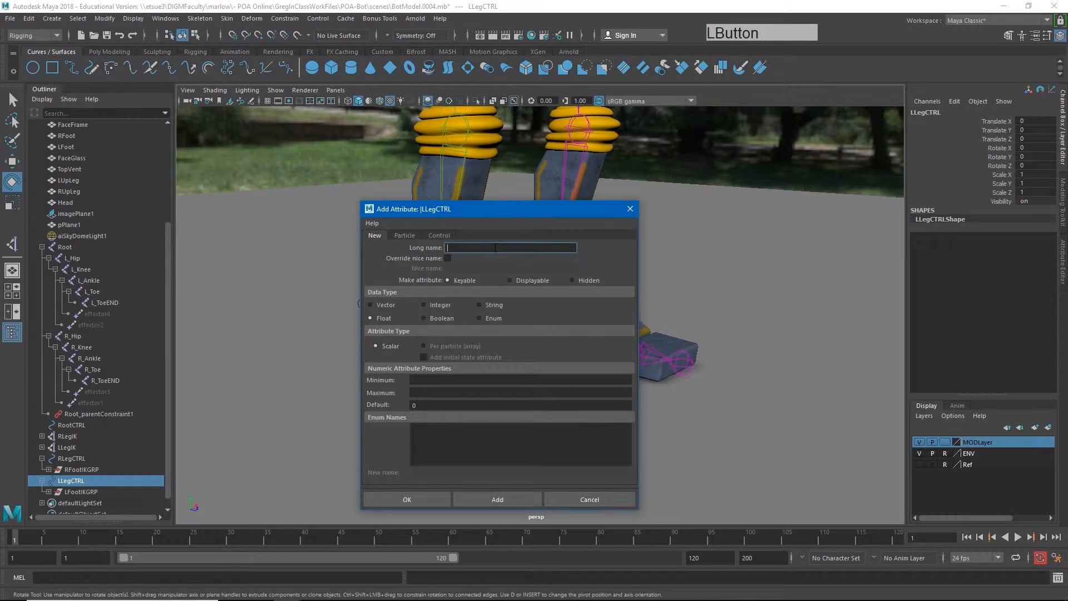
type("Knee")
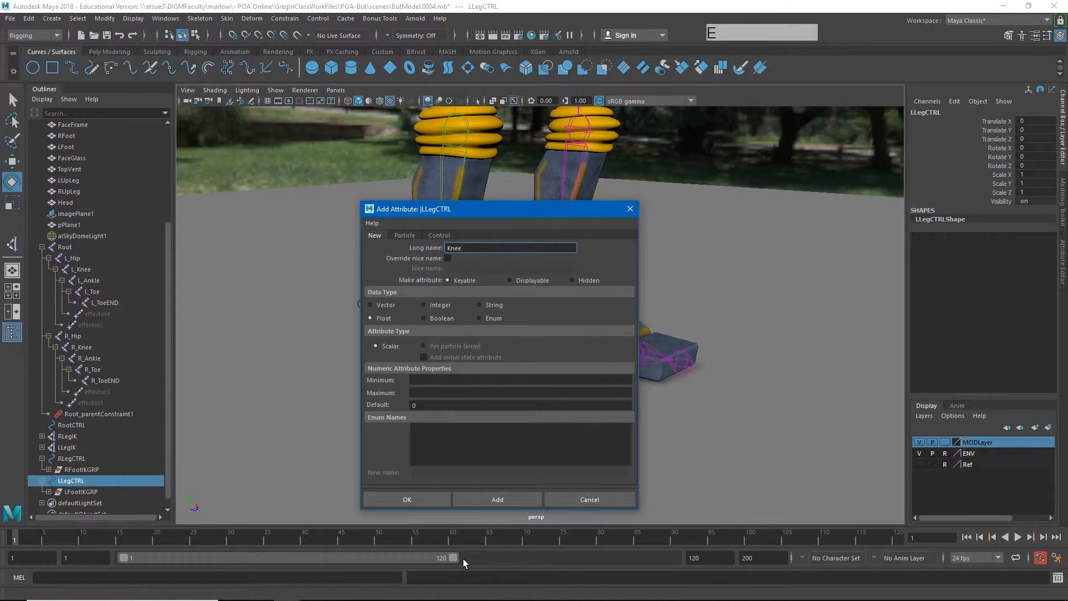
left_click(496, 498)
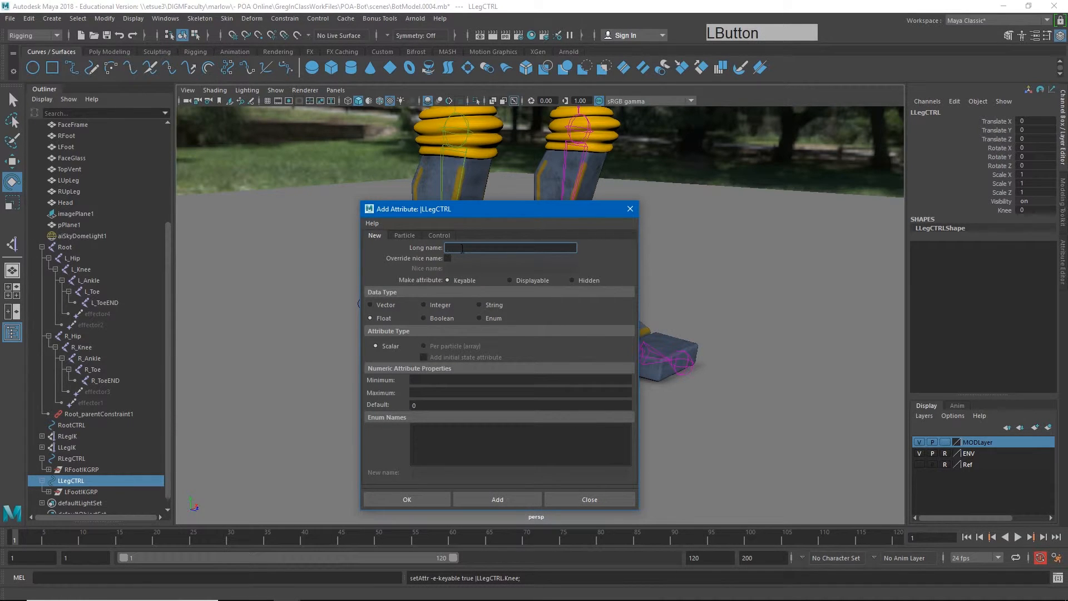
type("Ball")
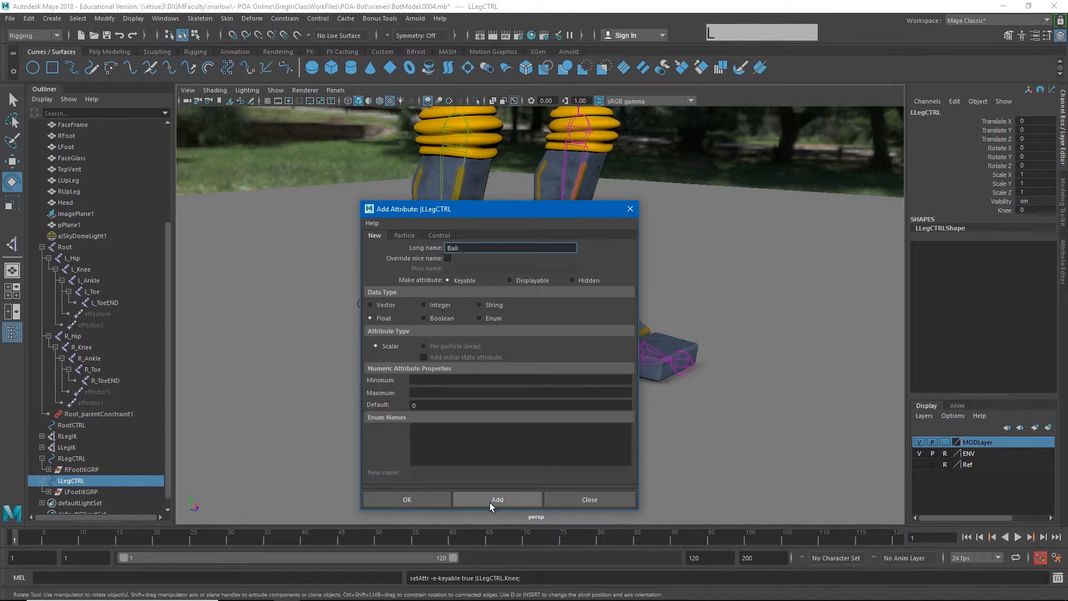
left_click(497, 498)
type("Toe")
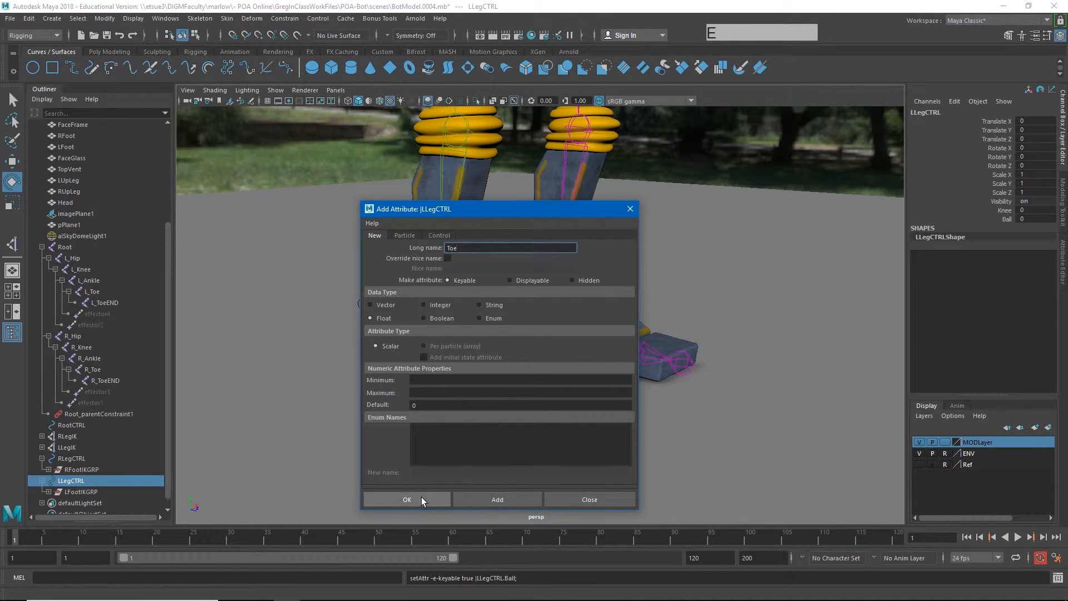
left_click(407, 499)
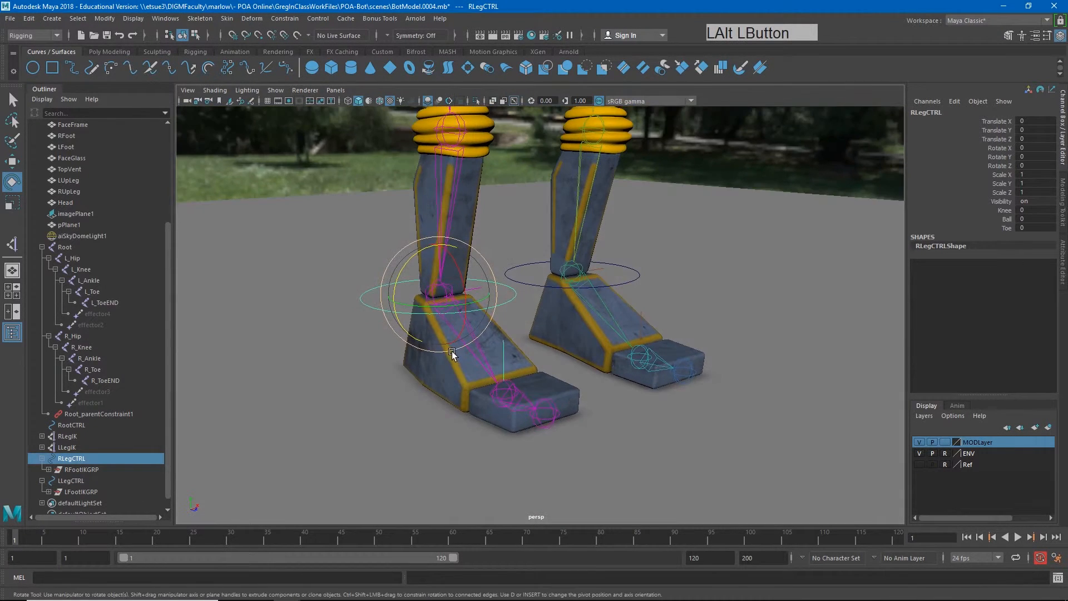
Step: Open the Connection Editor and move it aside
left_click(163, 18)
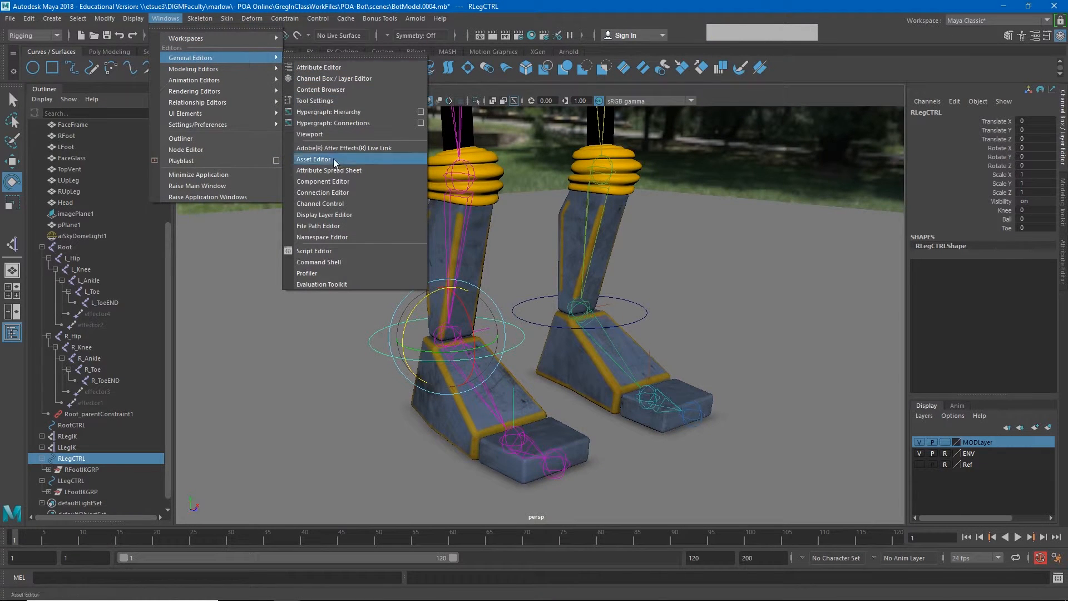
left_click(323, 192)
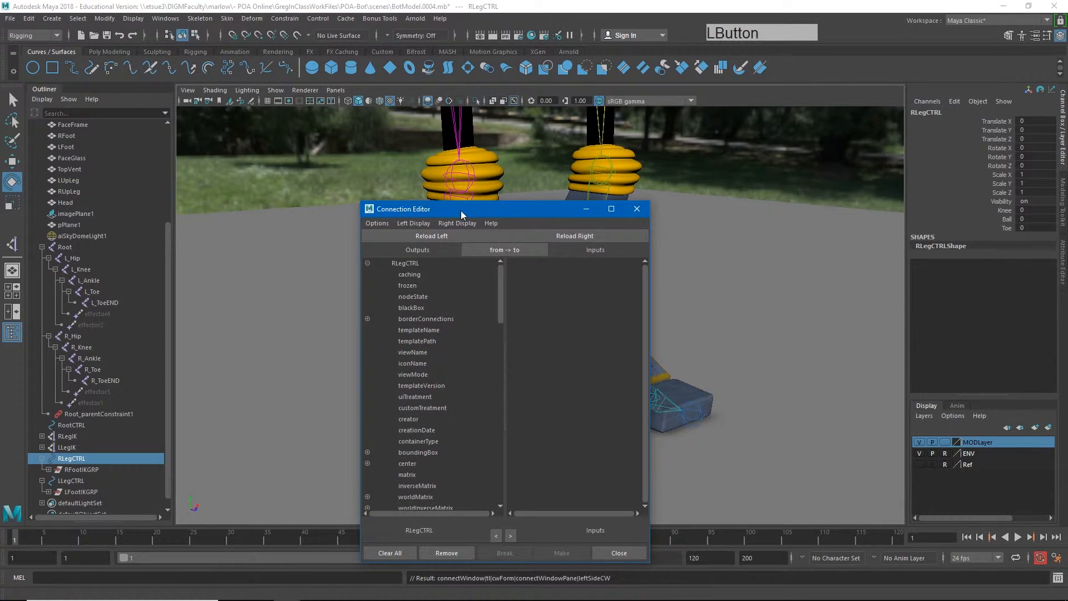
left_click_drag(462, 209, 212, 90)
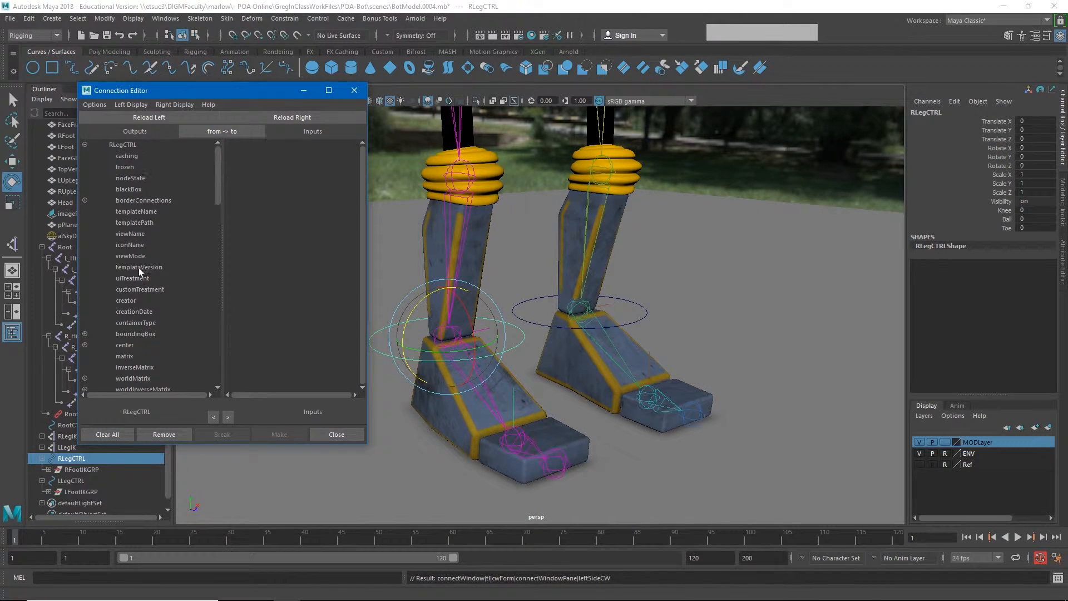
scroll("down", 3)
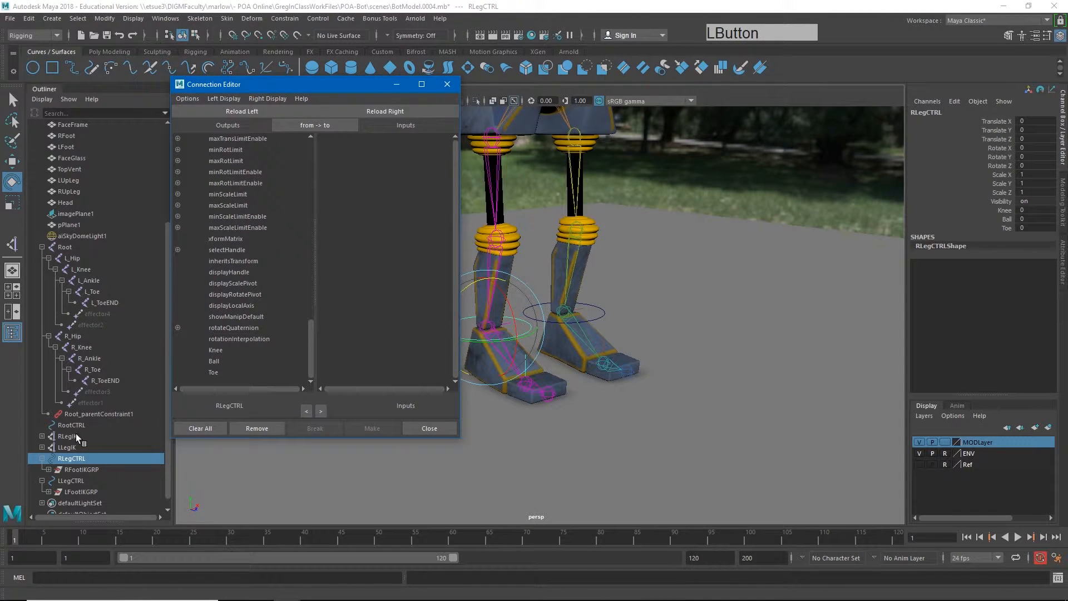
Step: Connect RLegCTRL Knee to the RLegIK twist, then test it and undo
left_click(60, 436)
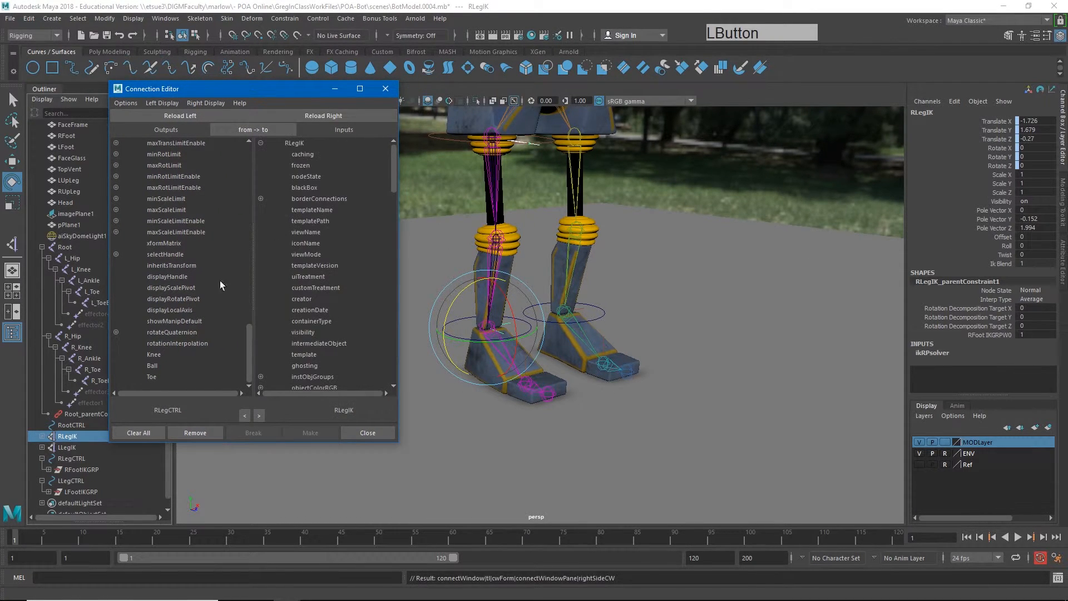
left_click(154, 354)
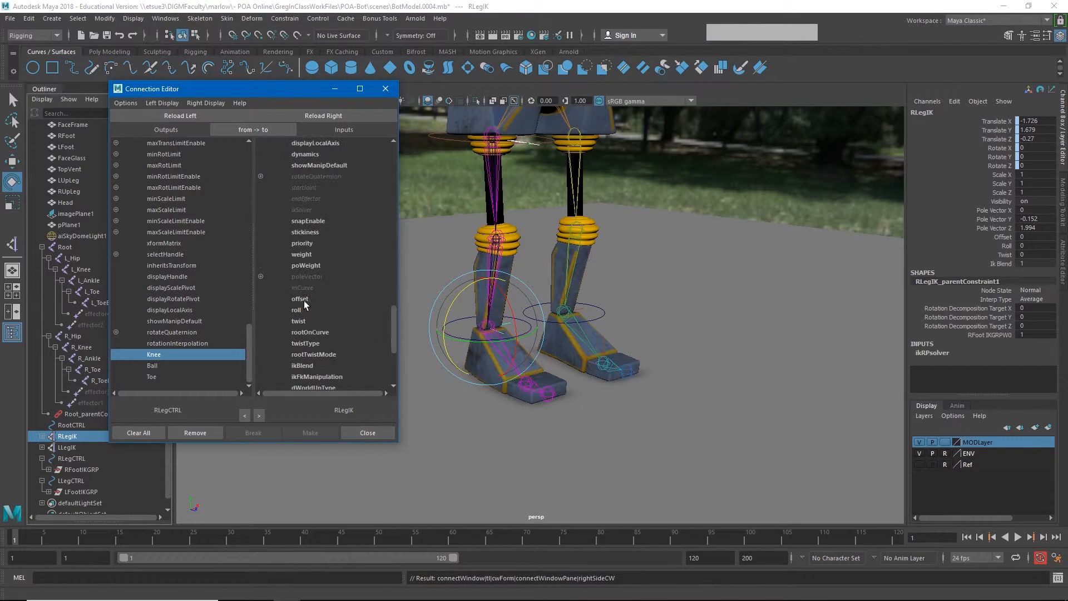
left_click(299, 321)
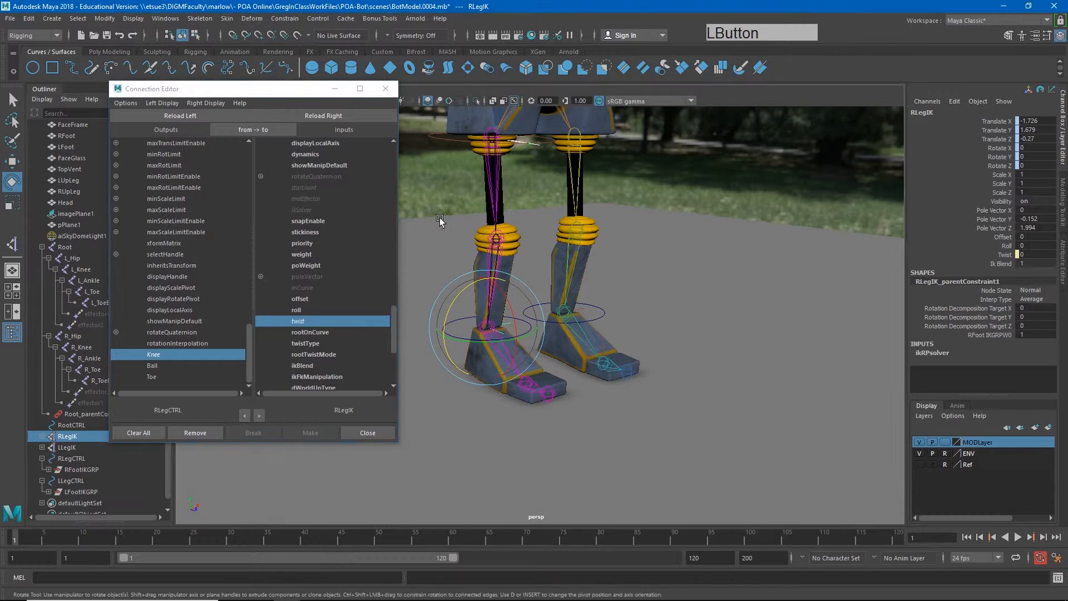
left_click(71, 457)
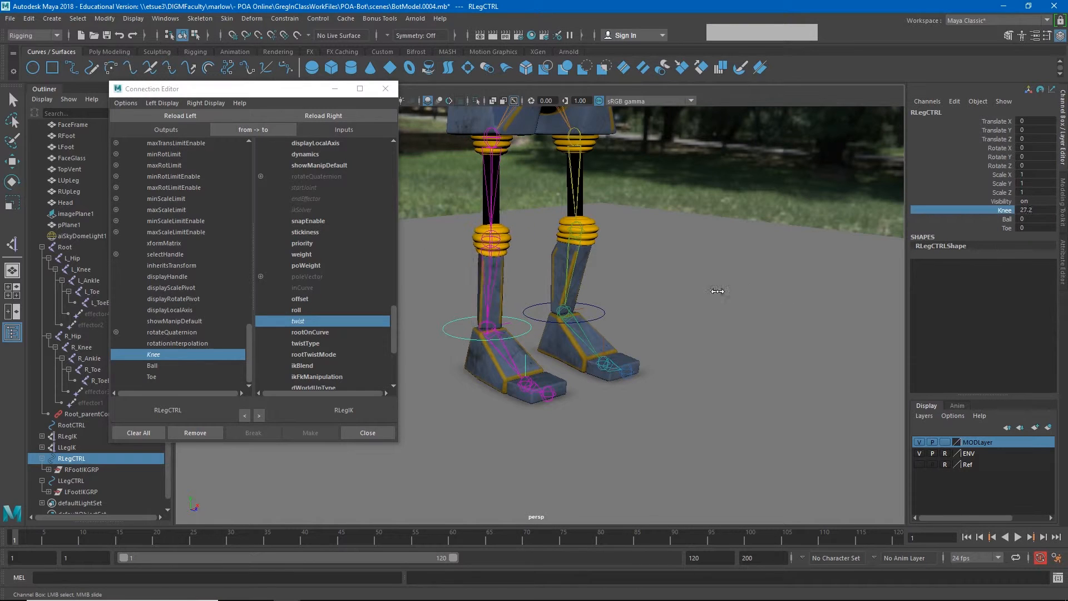
key("ctrl+z")
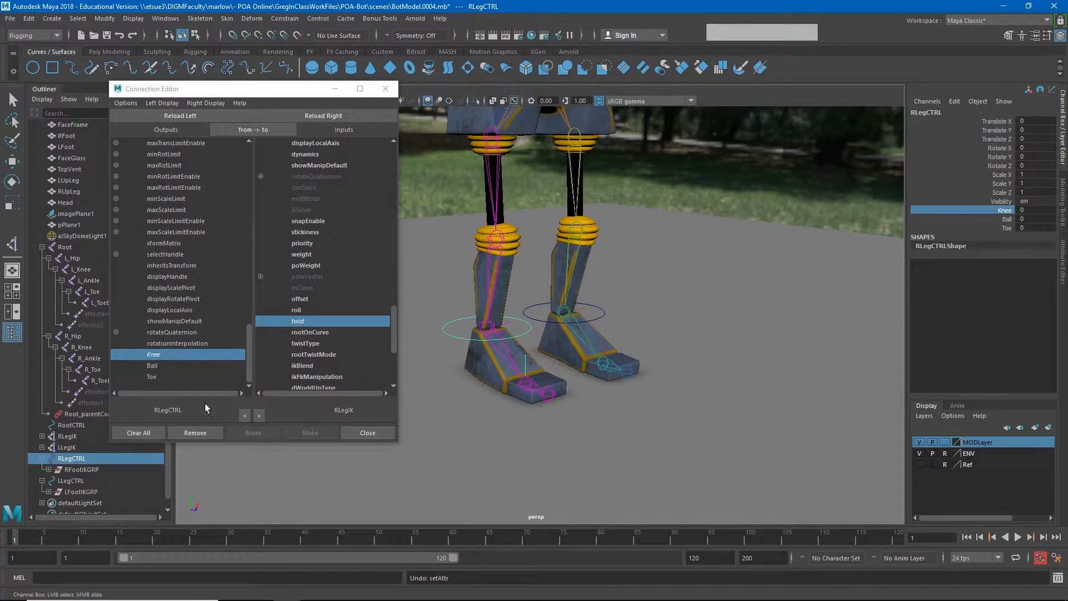
Step: Load RFootIKGRP, connect Ball to its rotateX, and test-tilt the foot
left_click(82, 469)
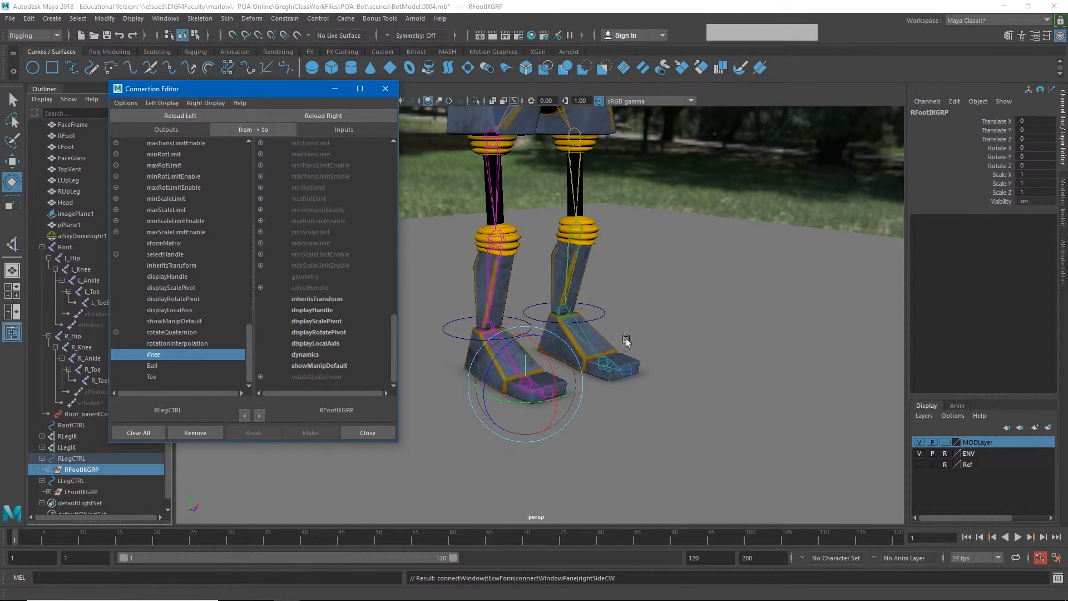
left_click_drag(625, 340, 545, 370)
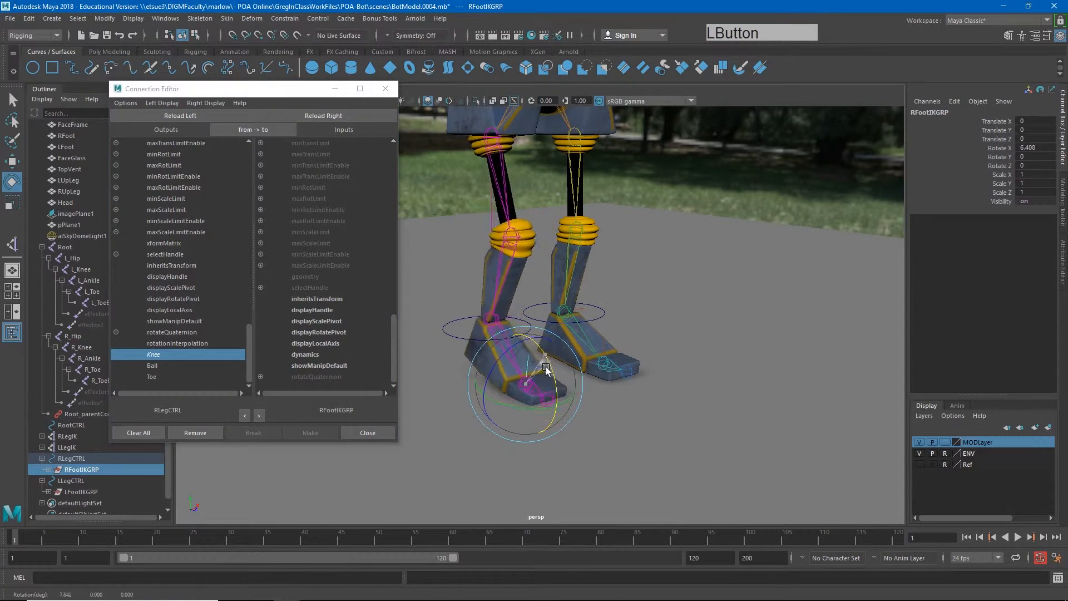
key("ctrl+z")
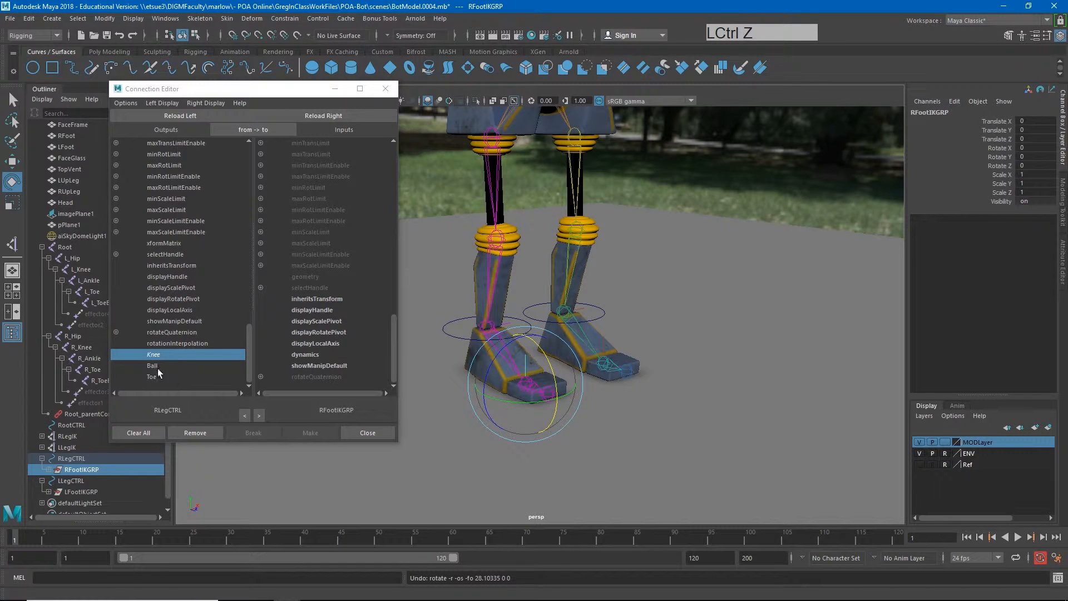
left_click(152, 365)
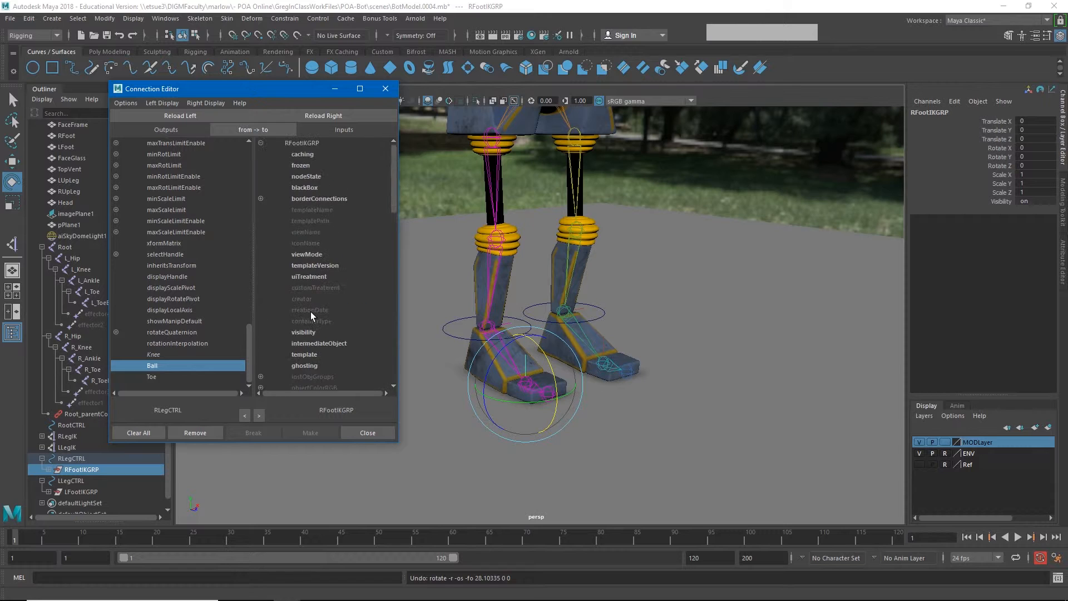
scroll("down", 3)
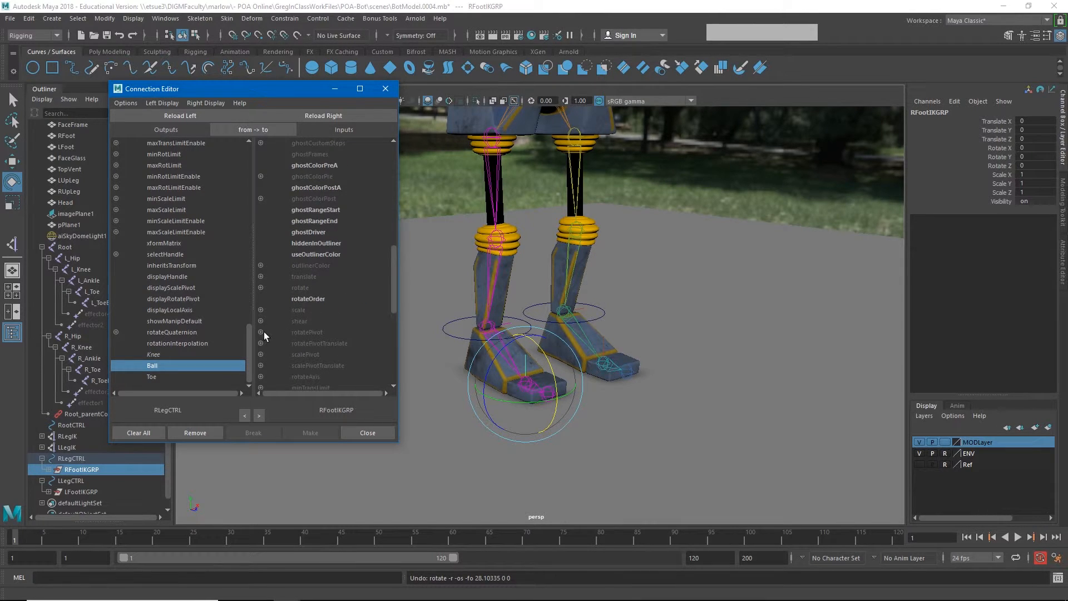
left_click(259, 287)
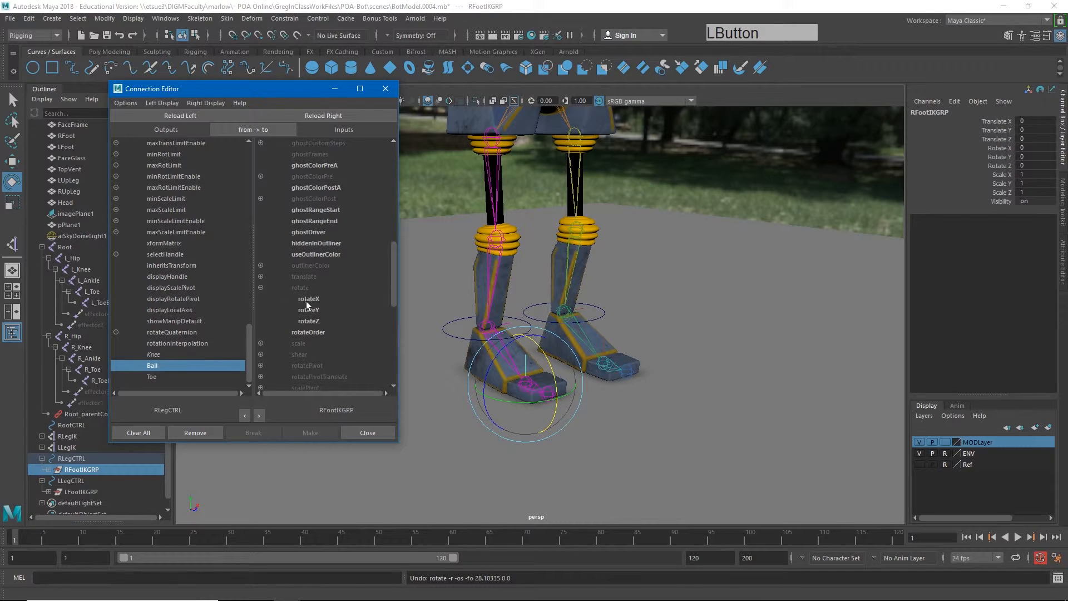
left_click(308, 299)
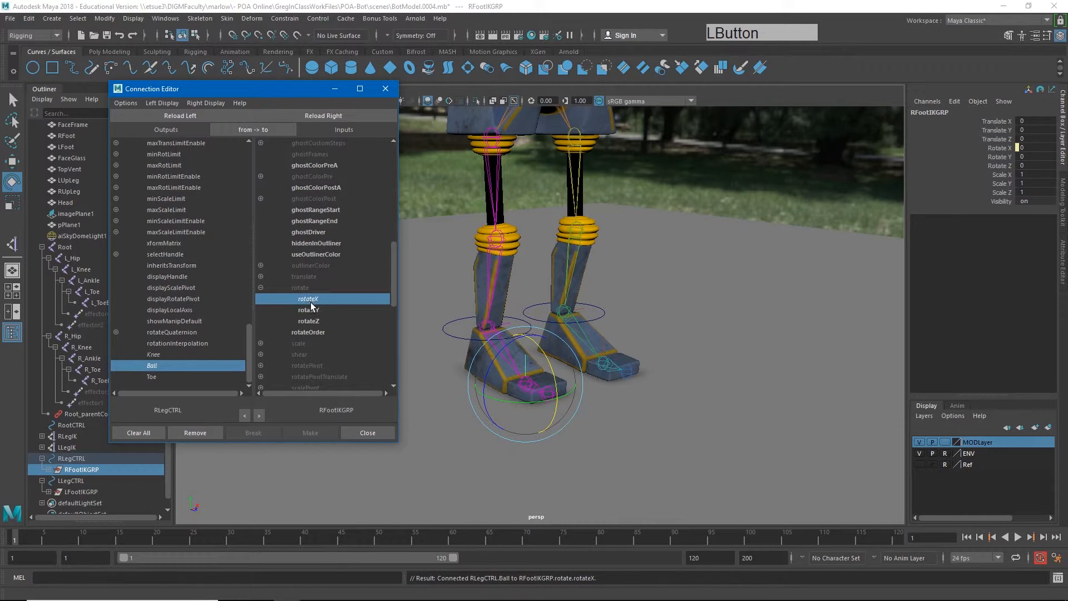
left_click(71, 458)
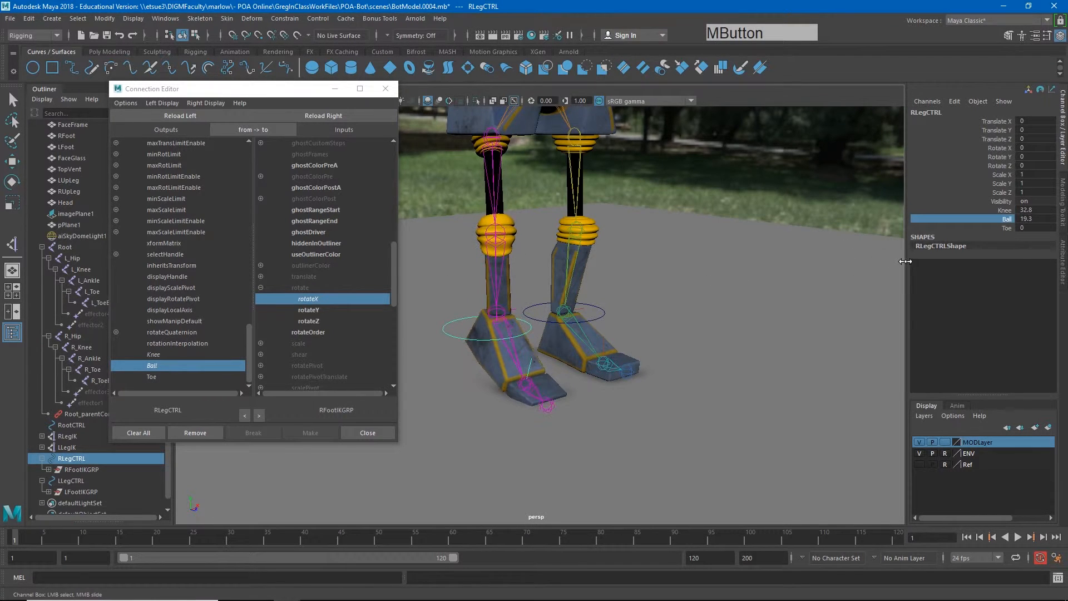
key("ctrl+z")
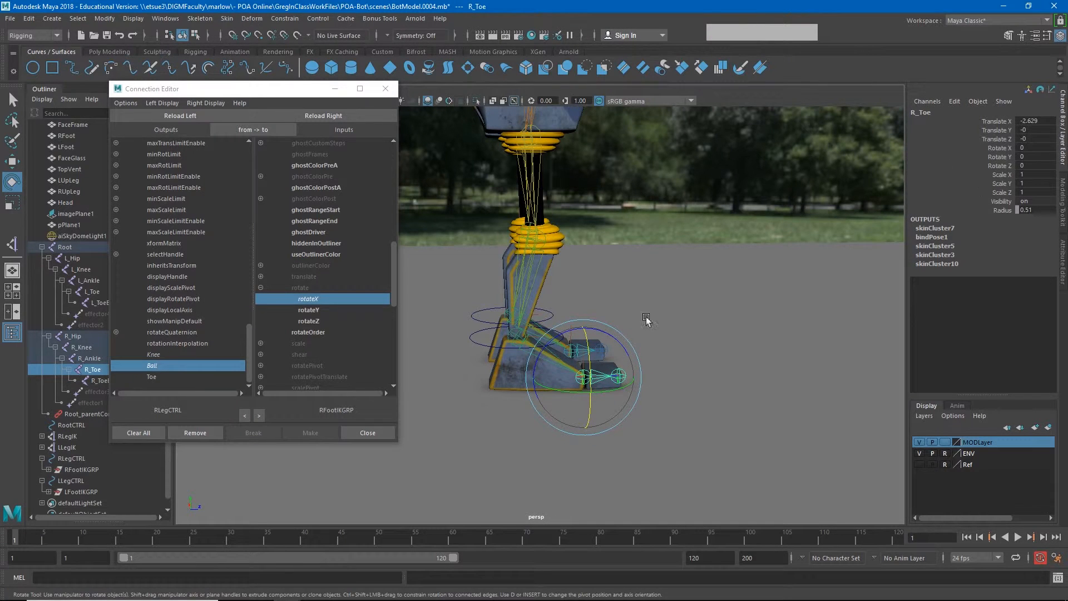
Step: Connect Toe to R_Toe rotateZ, then scrub Knee, Ball and Toe on RLegCTRL
left_click_drag(646, 321, 528, 347)
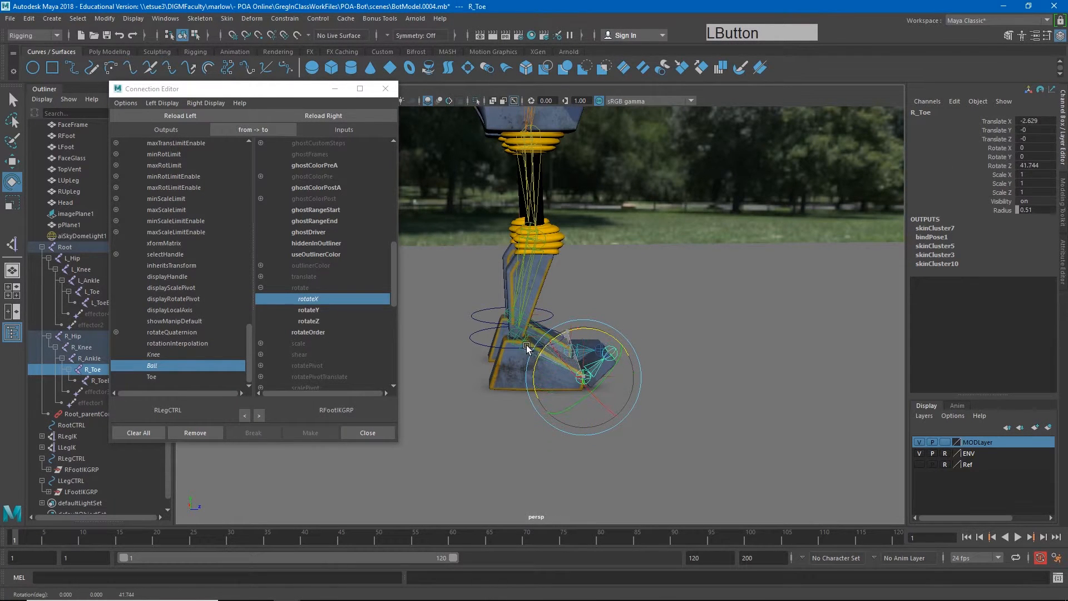
key("ctrl+z")
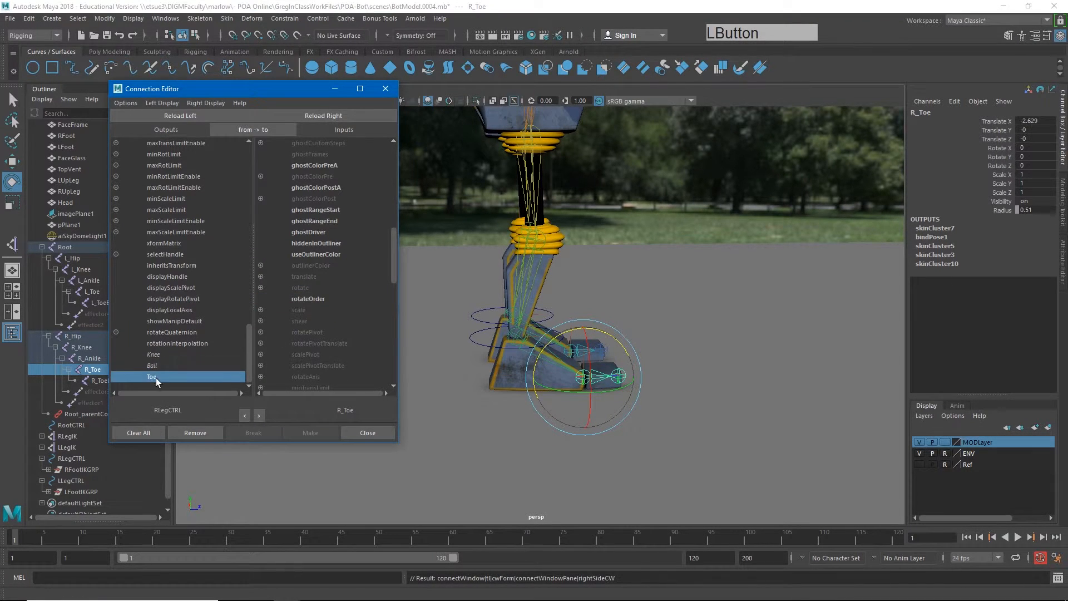
left_click(260, 288)
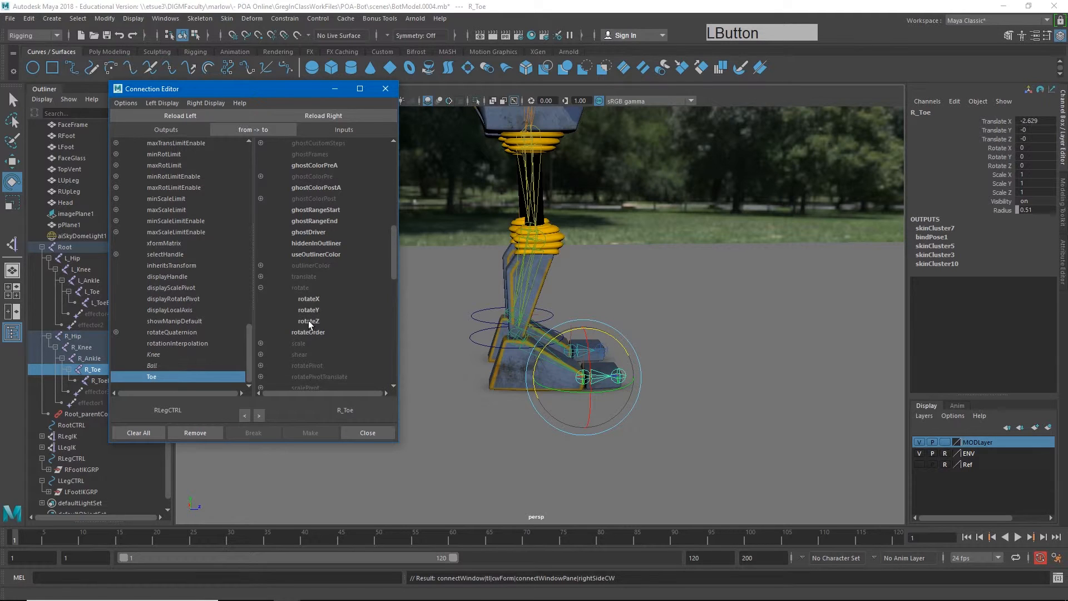
left_click(309, 321)
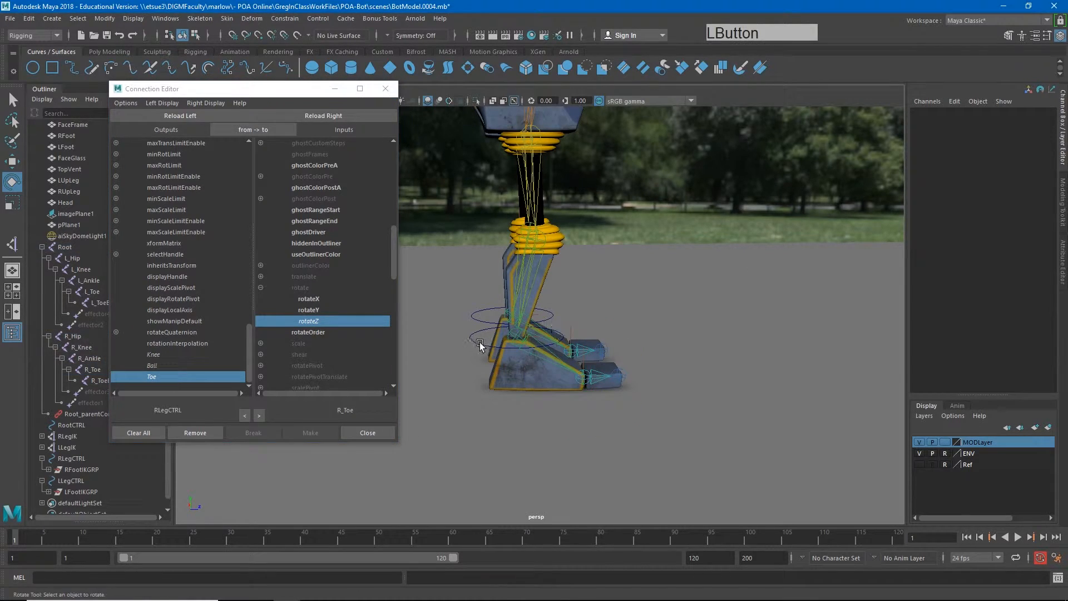
left_click(72, 457)
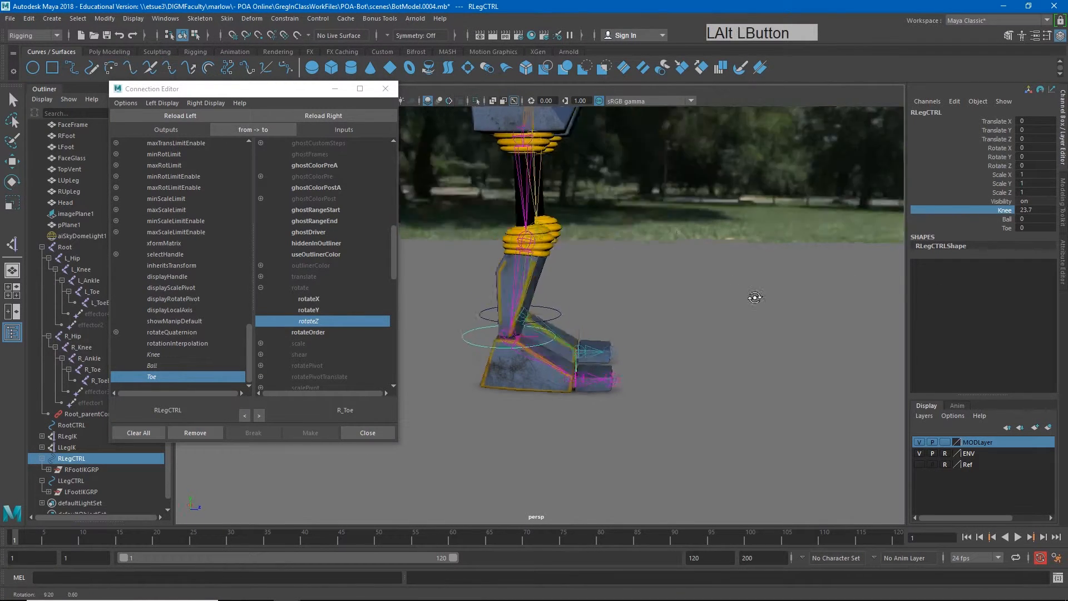
key("ctrl+z")
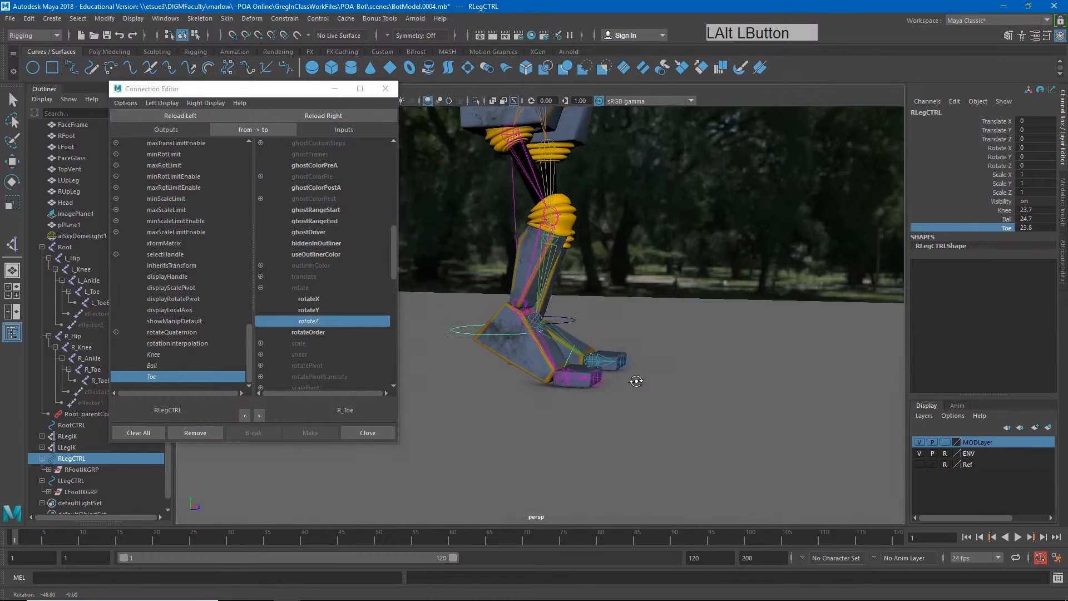
left_click_drag(637, 380, 643, 388)
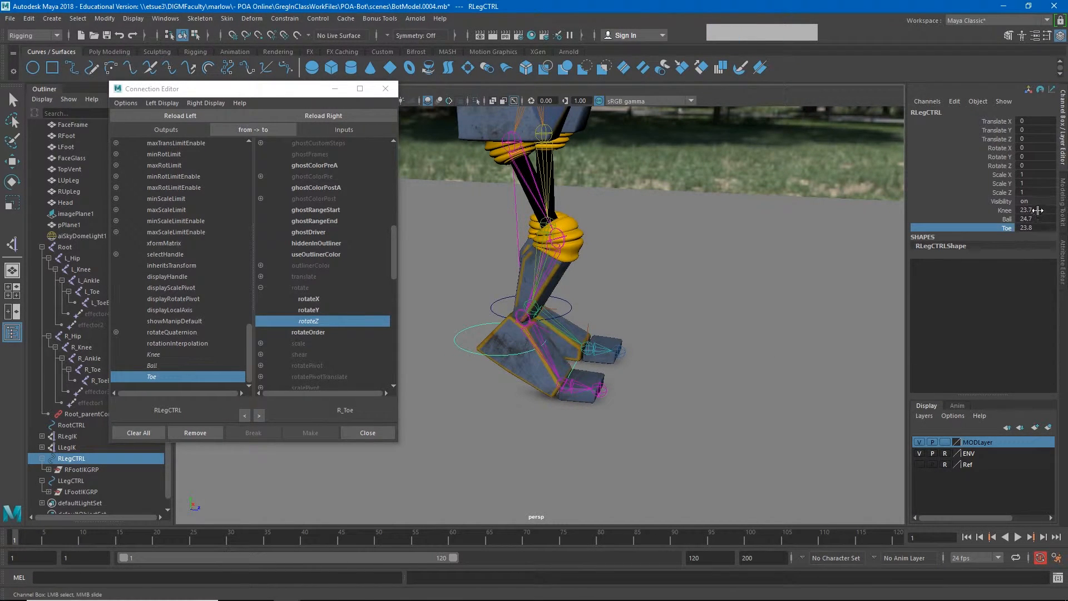
type("0")
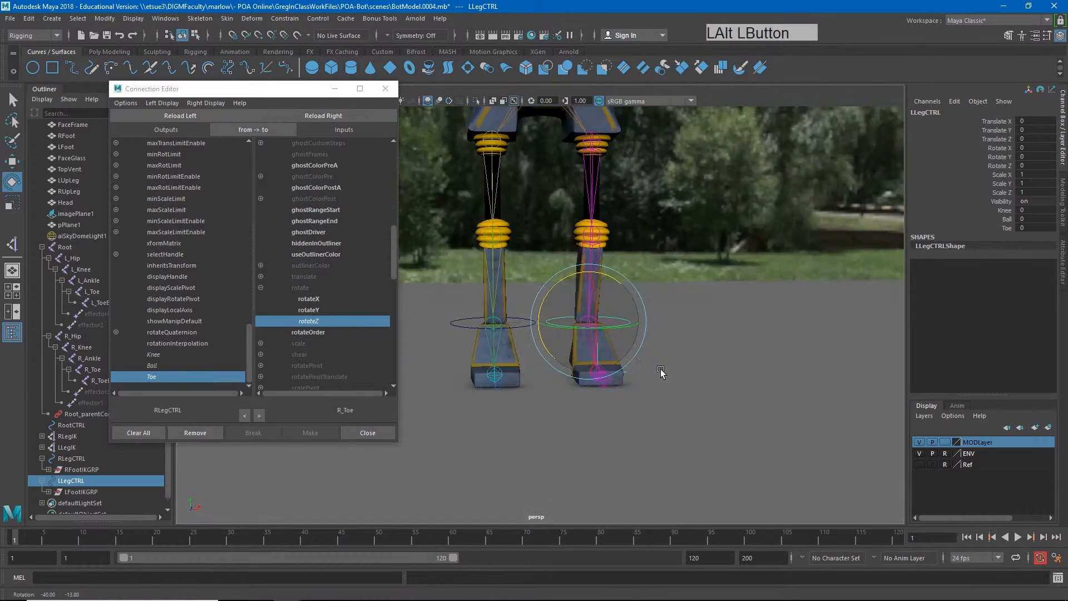
Step: Wire LLegCTRL Knee to the left IK handle twist and Ball to the left foot group
left_click(180, 115)
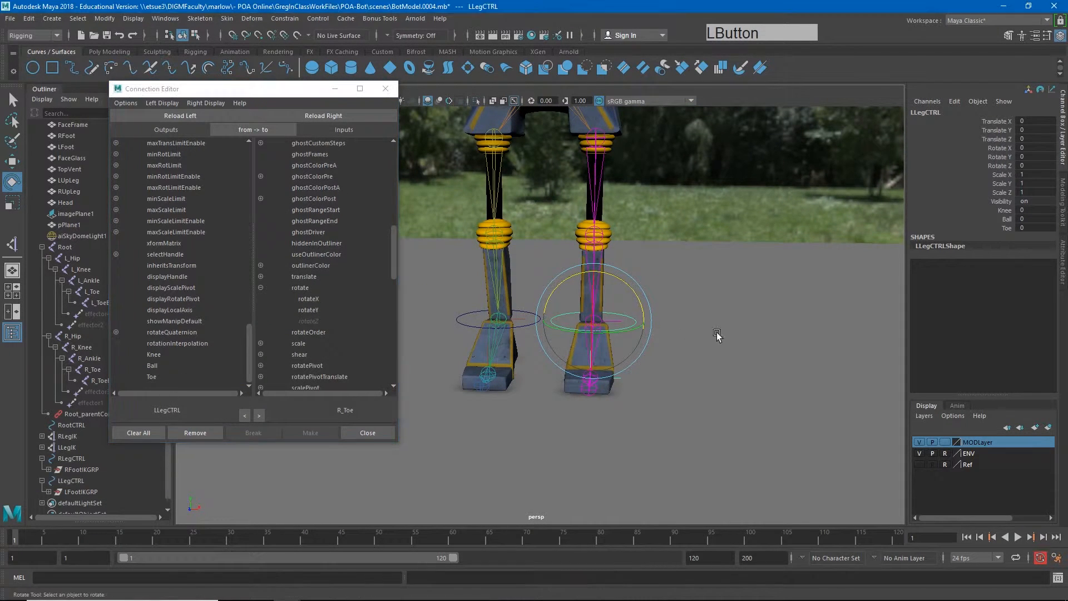
left_click(66, 446)
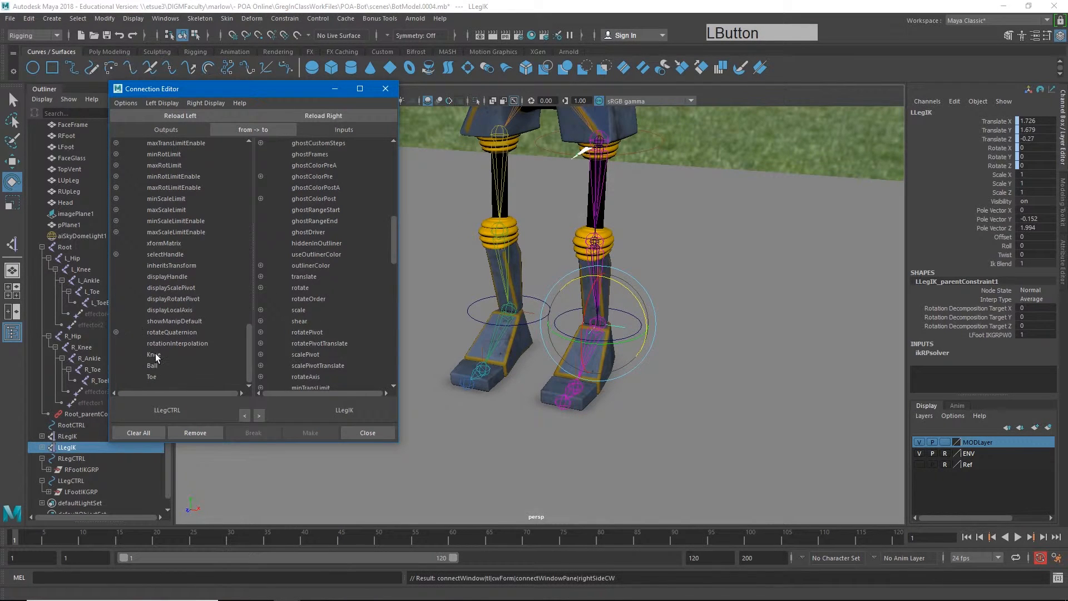
left_click(154, 354)
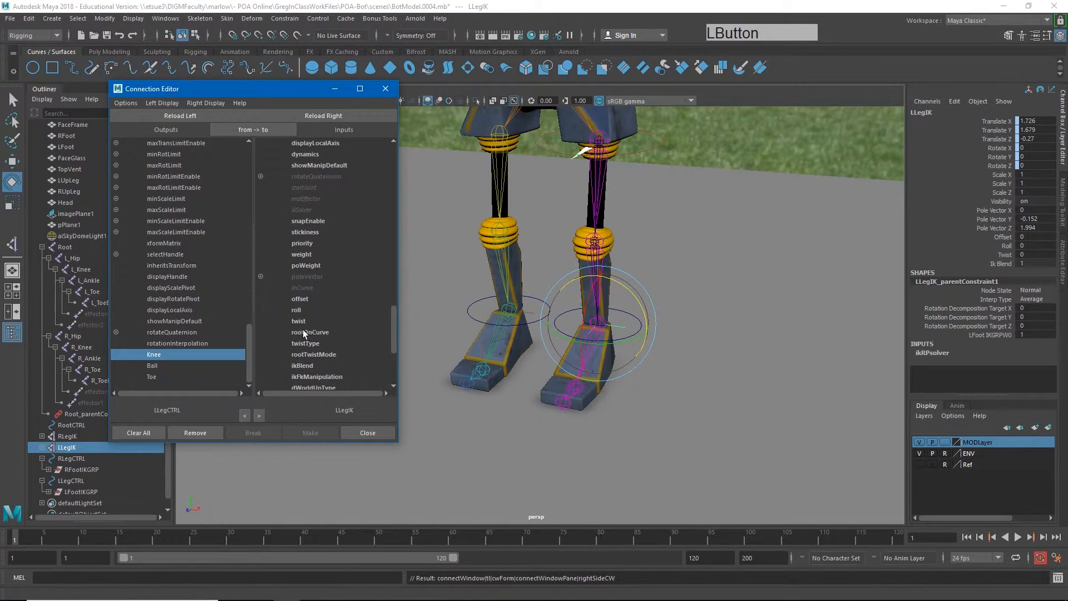
left_click(298, 321)
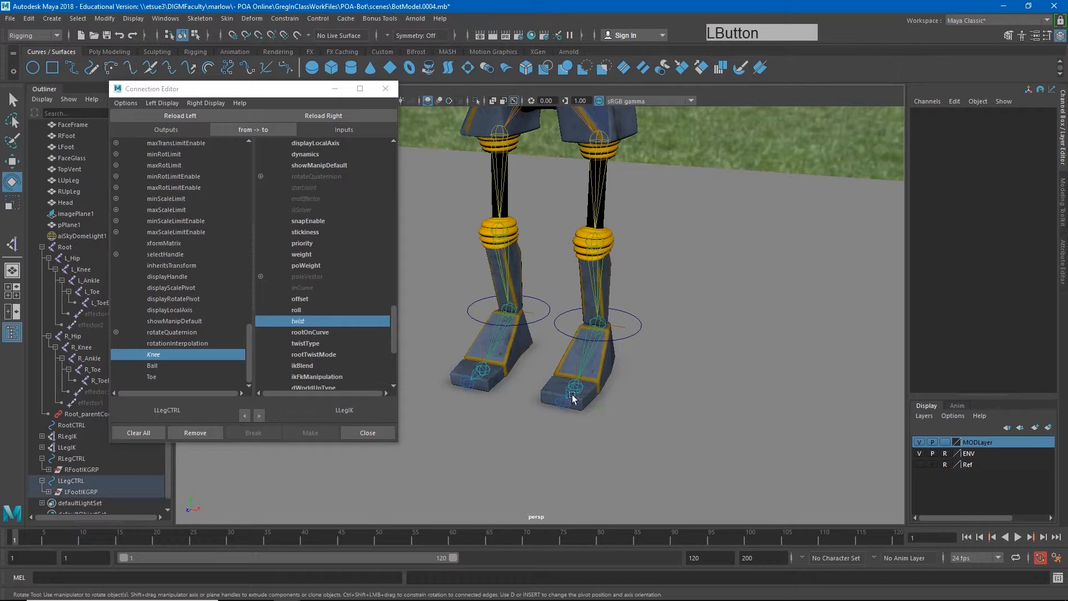
left_click(67, 491)
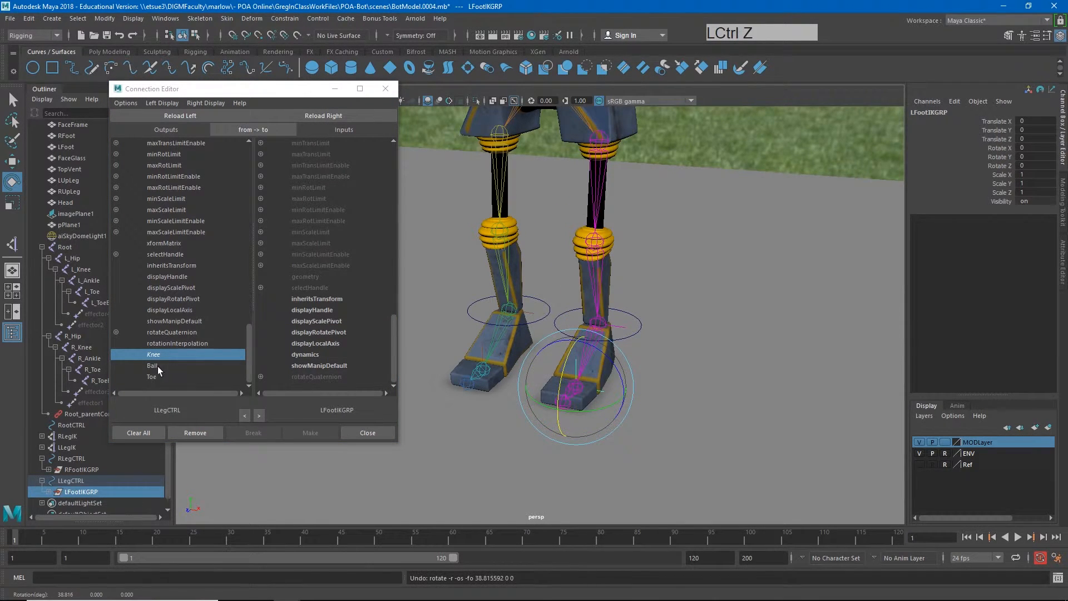
left_click(152, 365)
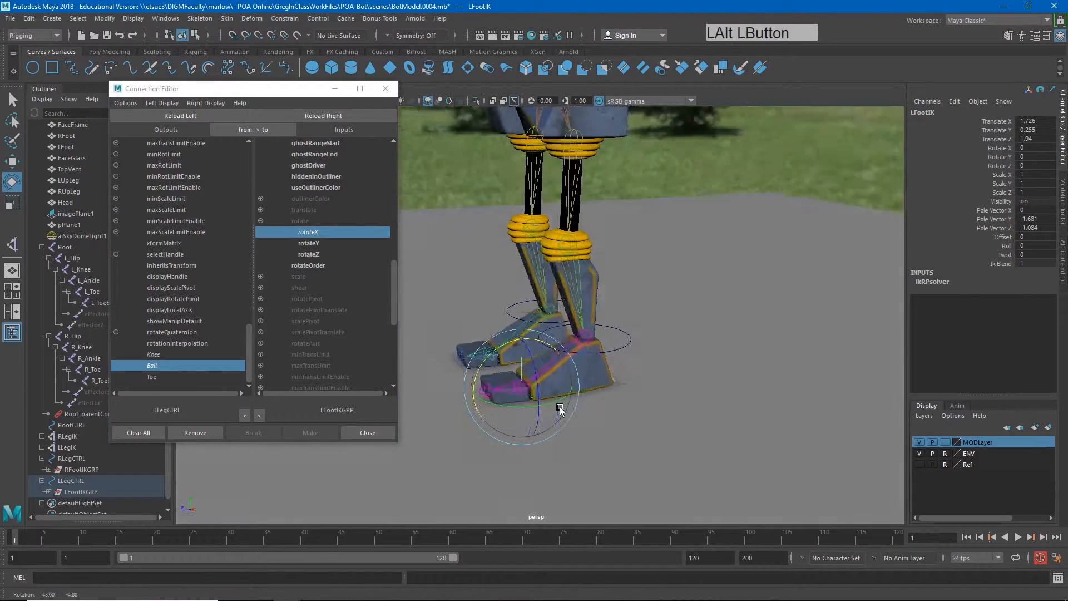
Step: Connect Toe to L_Toe rotateZ and close the Connection Editor
left_click(93, 292)
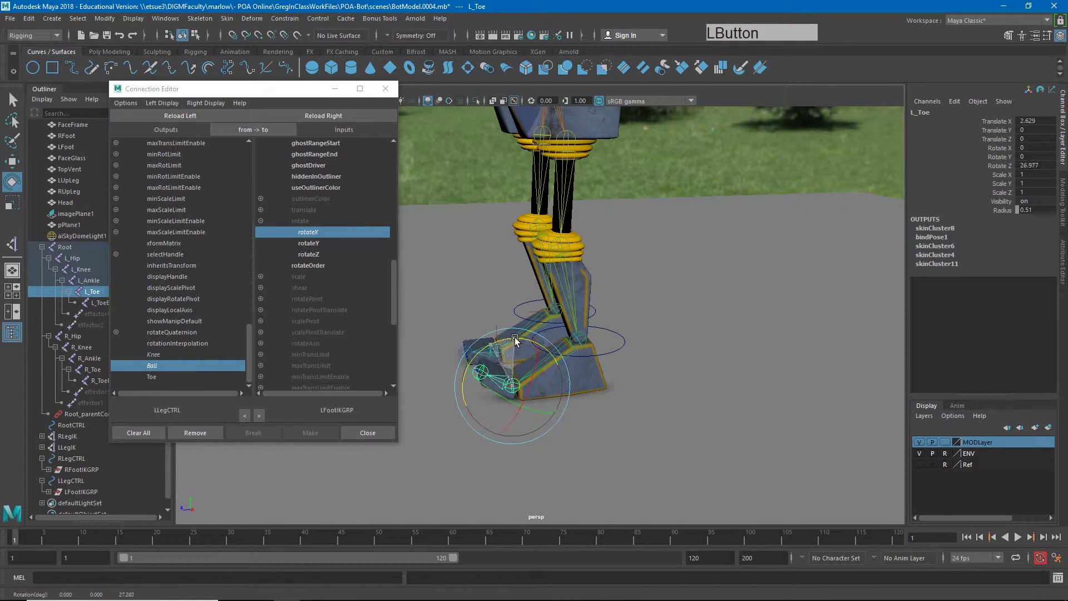
key("ctrl+z")
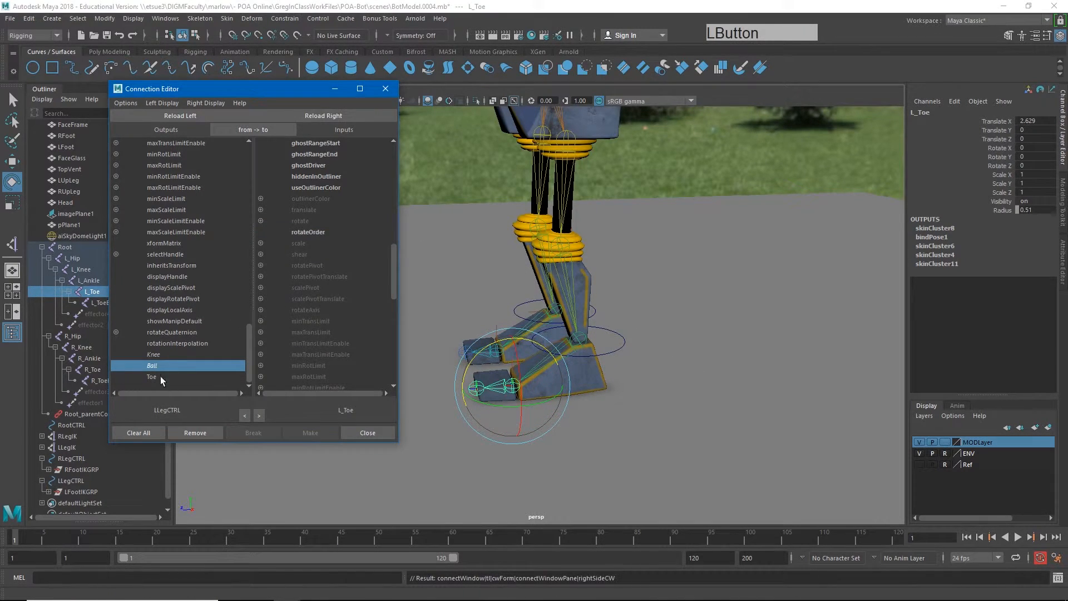
left_click(152, 376)
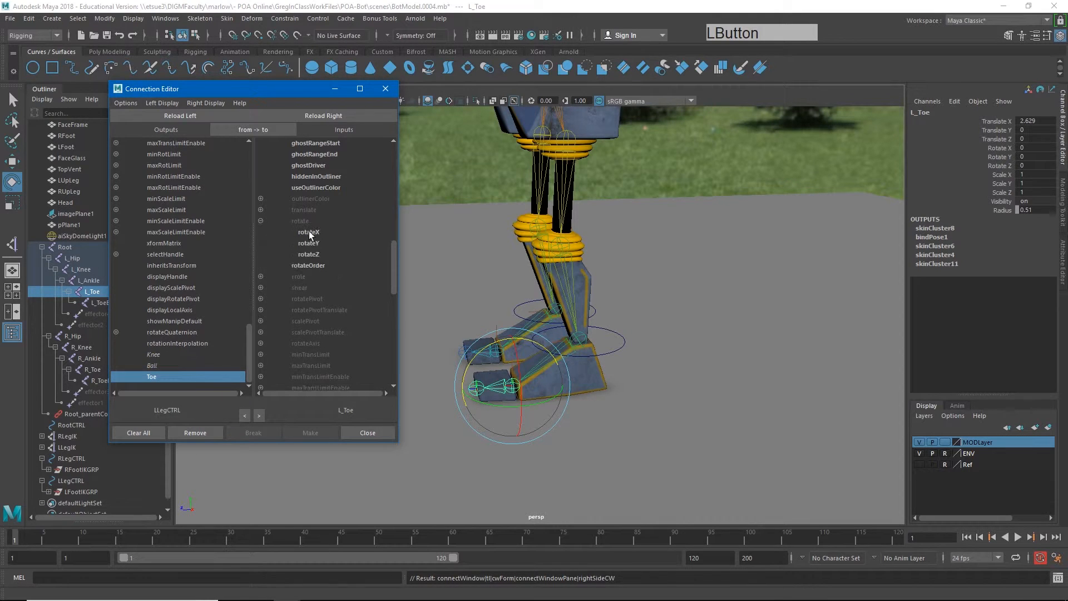
left_click(309, 253)
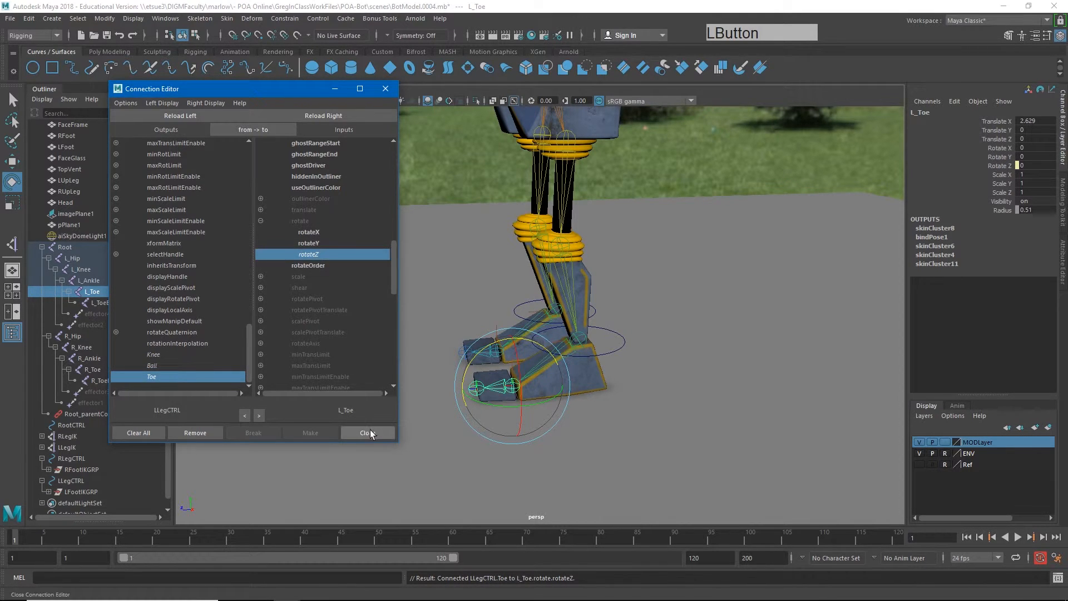
left_click(367, 432)
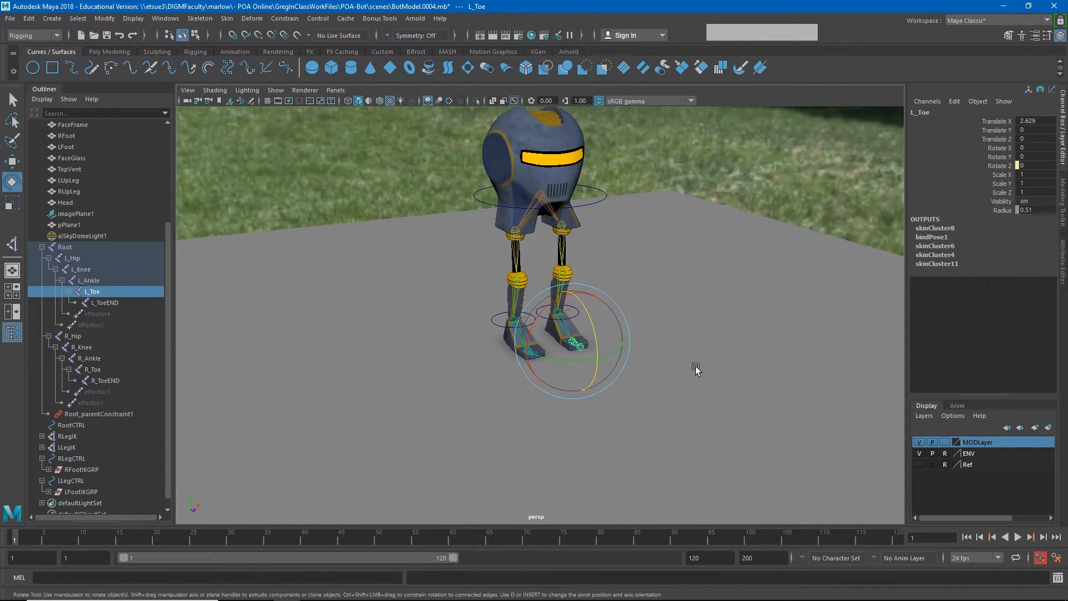
mouse_move(535, 186)
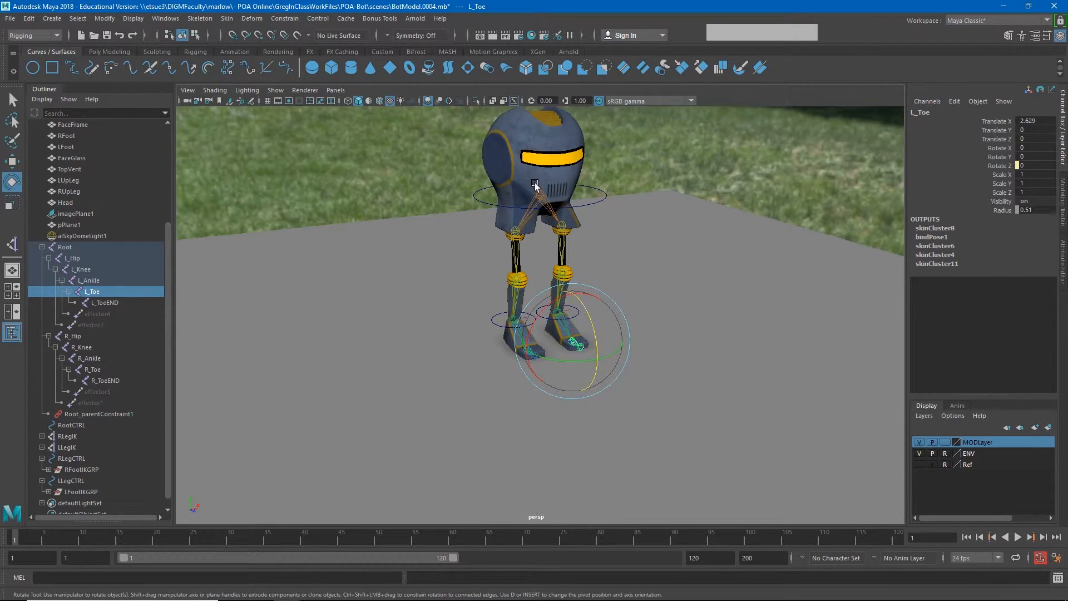
Step: Assign the Root skeleton to a new hidden display layer renamed RiggingDONTTOUCH
left_click(65, 247)
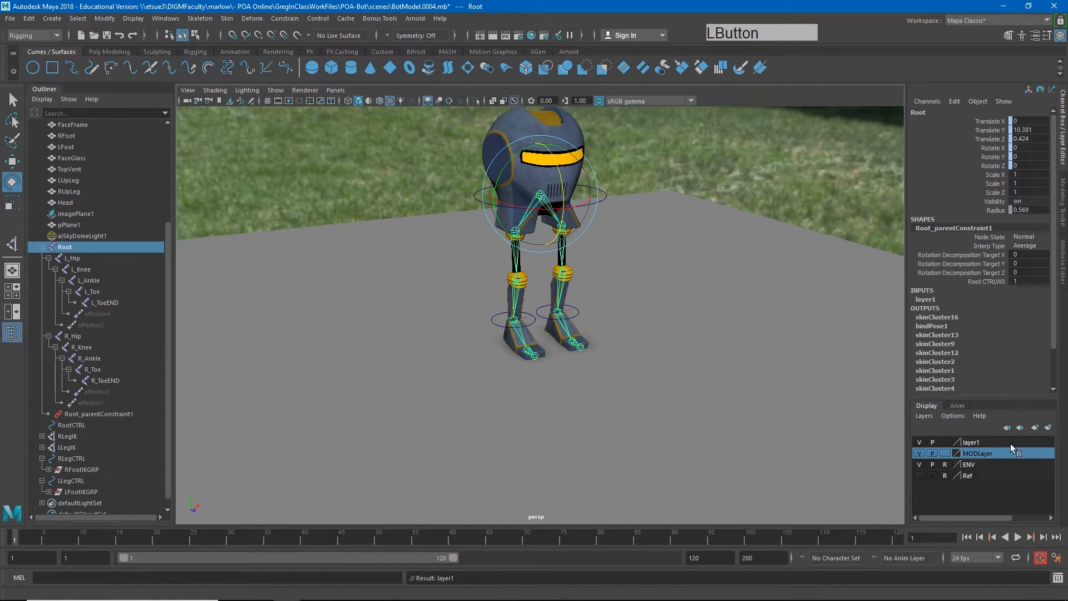
left_click(919, 452)
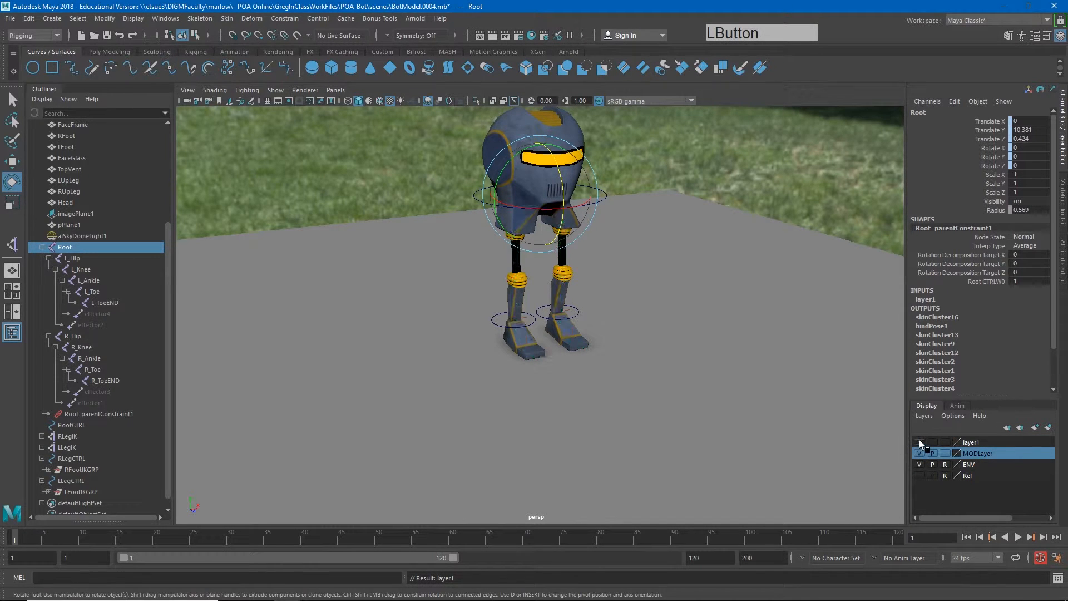
double_click(971, 442)
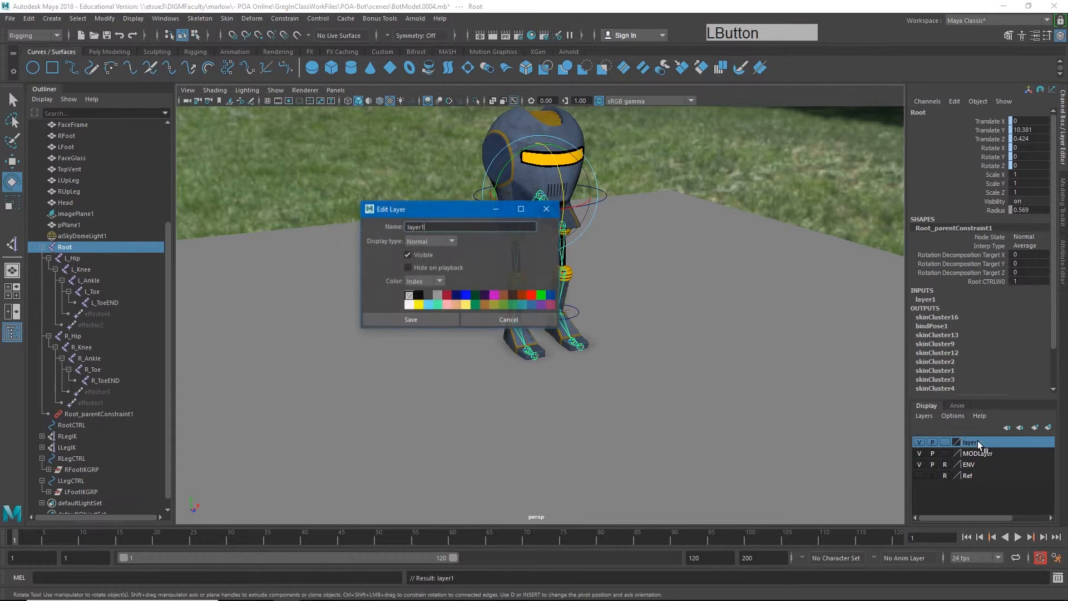
type("R")
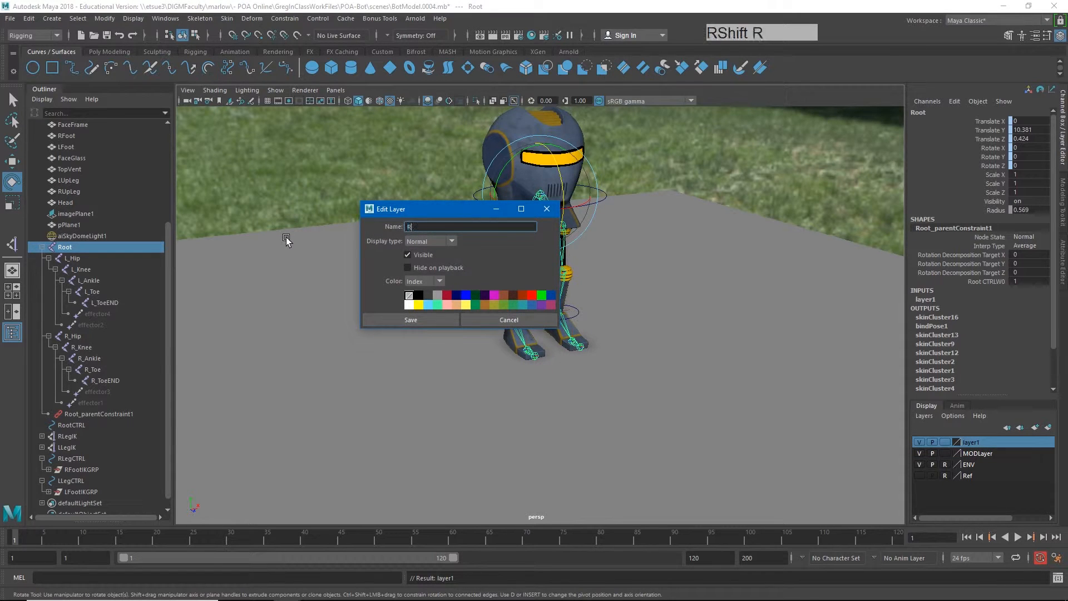
type("Rigging")
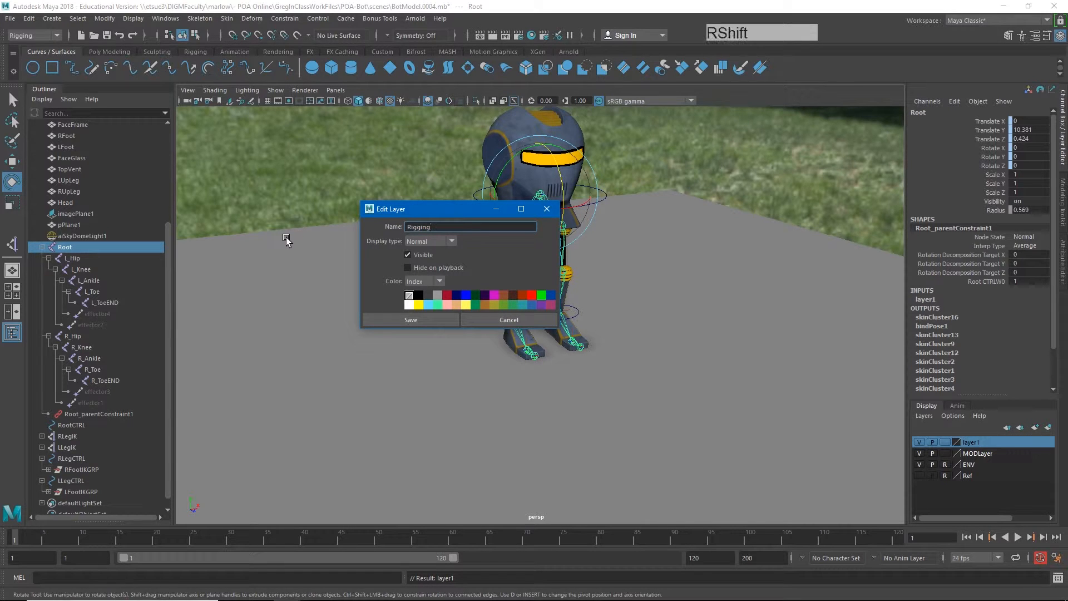
type("DONT")
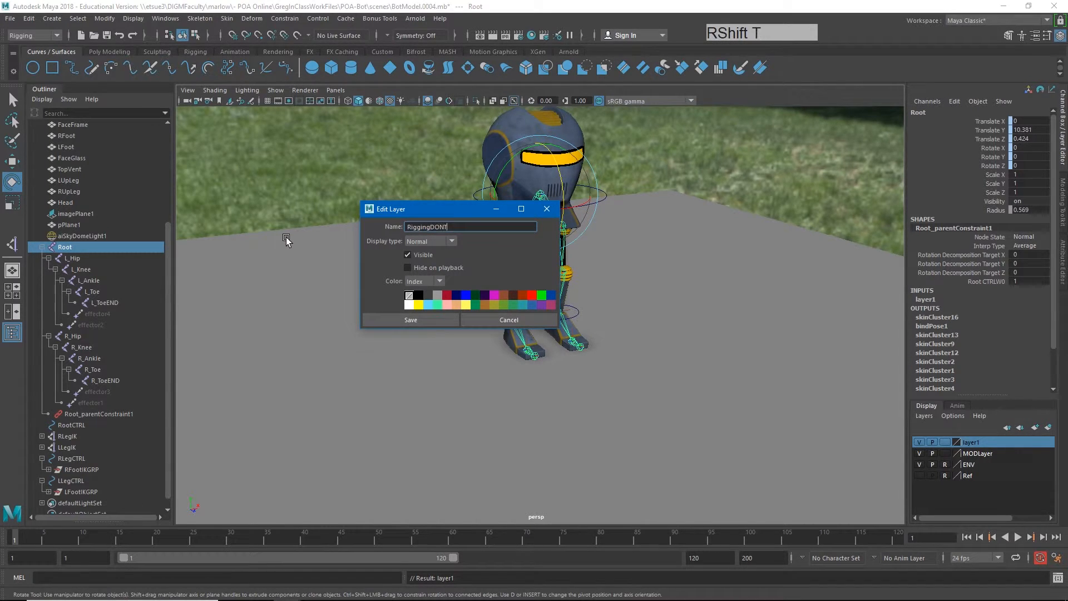
type("TOUCH")
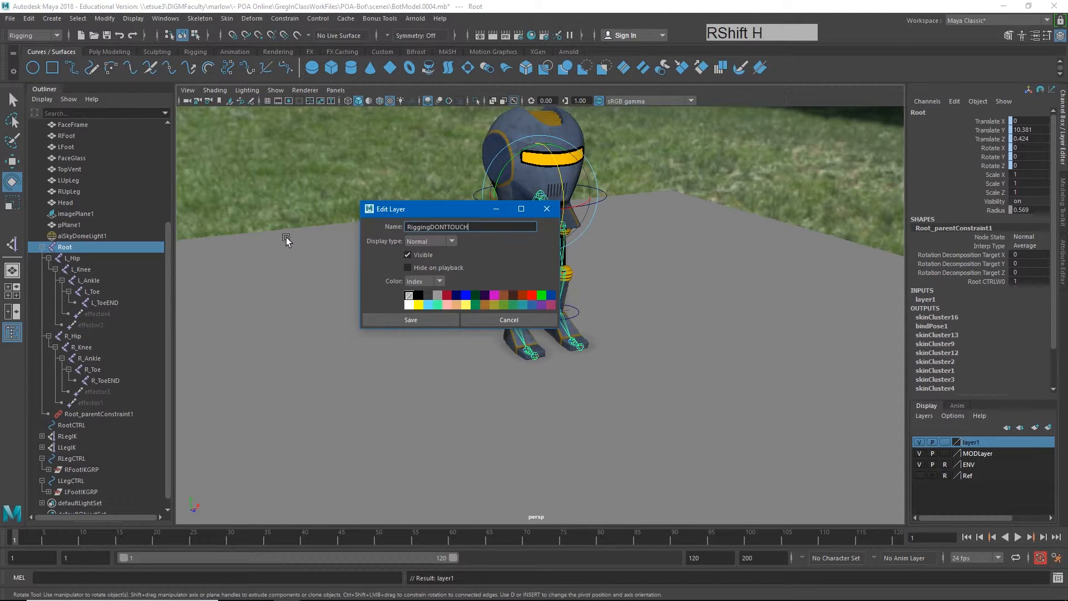
left_click(411, 319)
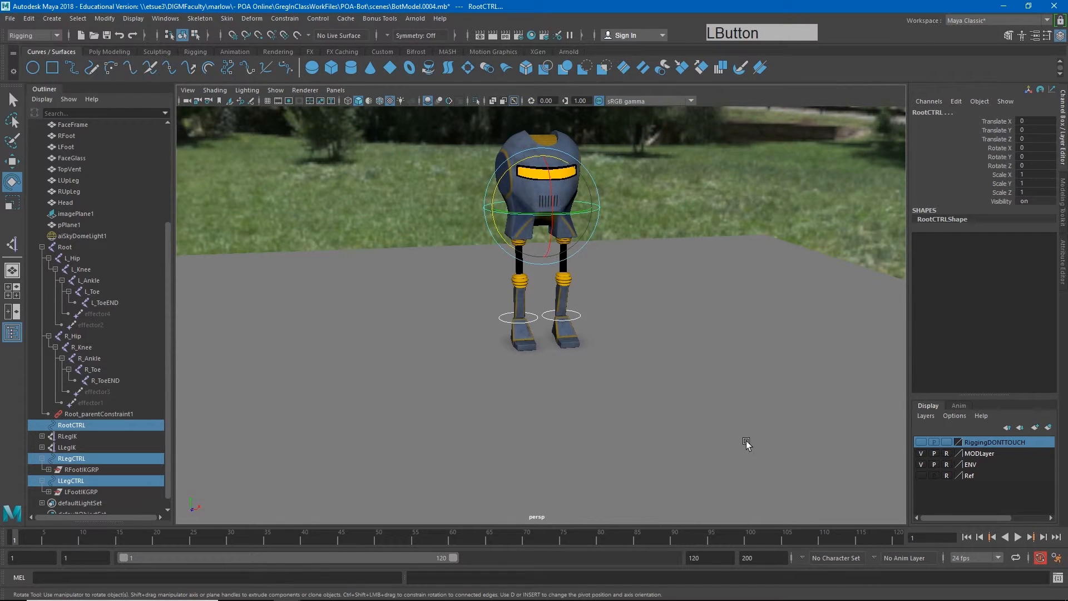
Step: Assign RootCTRL, RLegCTRL and LLegCTRL to a new display layer renamed CTRL_Layer
left_click_drag(746, 442, 533, 382)
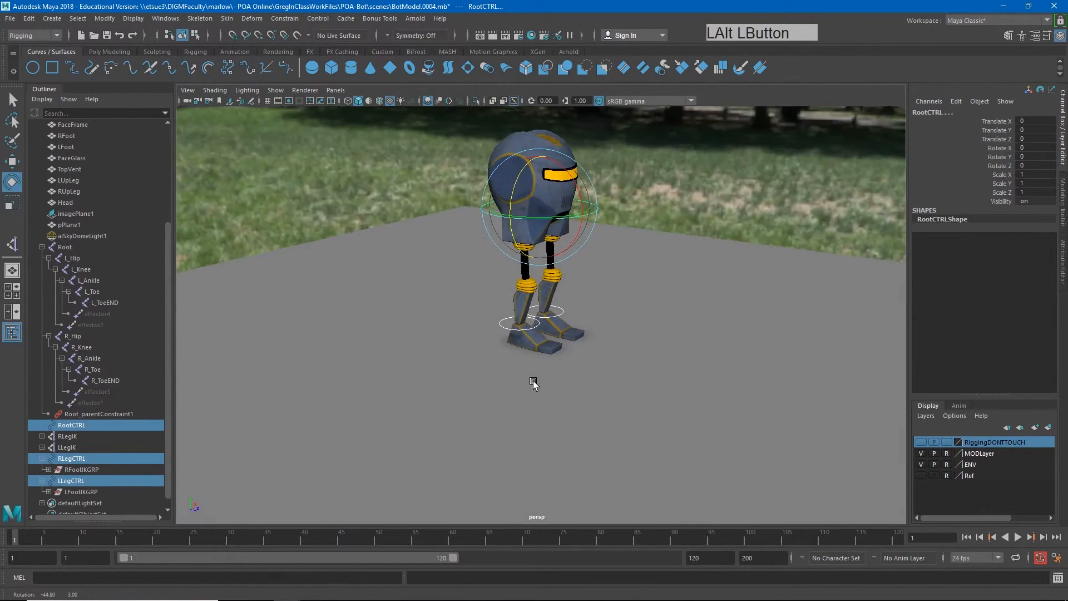
left_click_drag(534, 381, 519, 383)
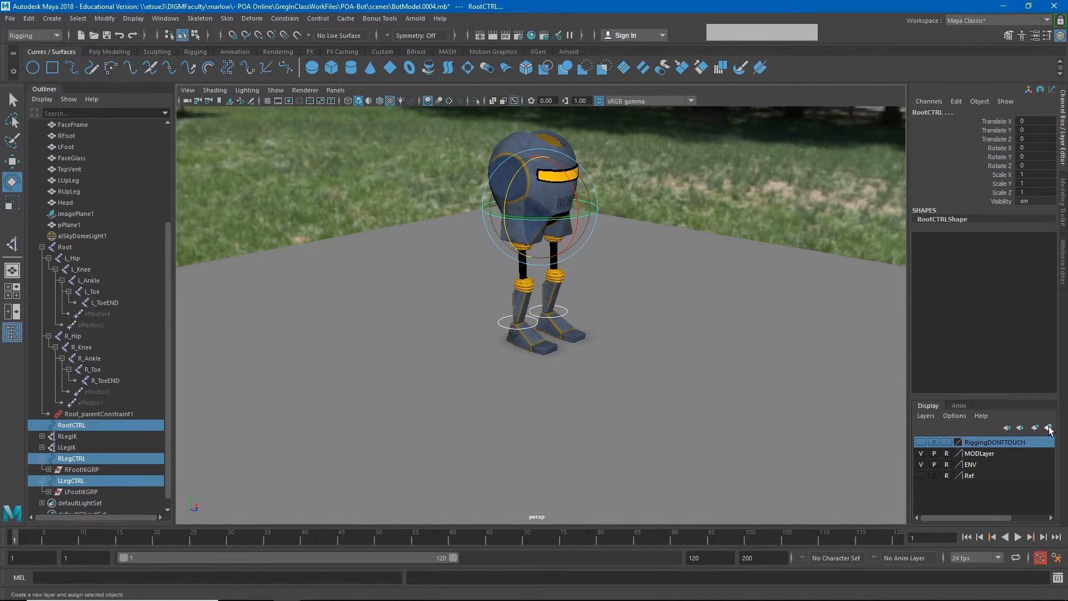
left_click(1049, 427)
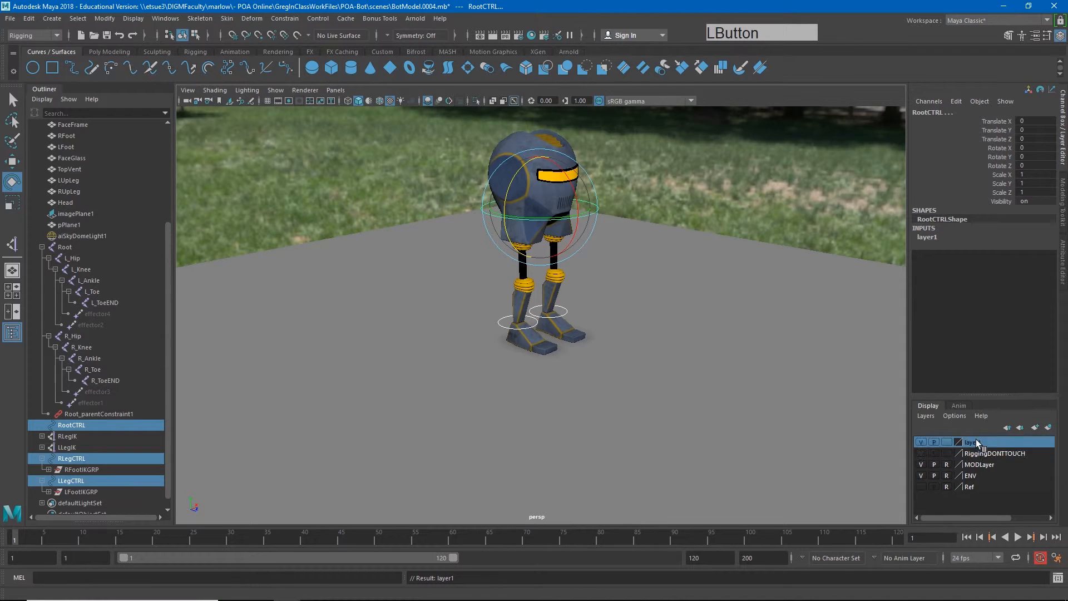
double_click(972, 442)
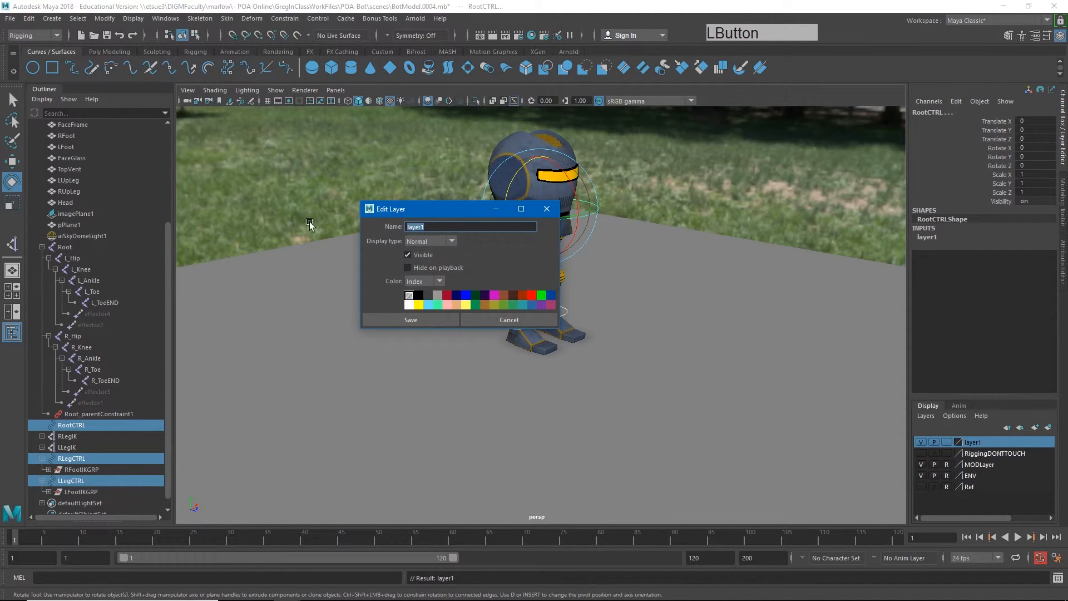
type("CNTR")
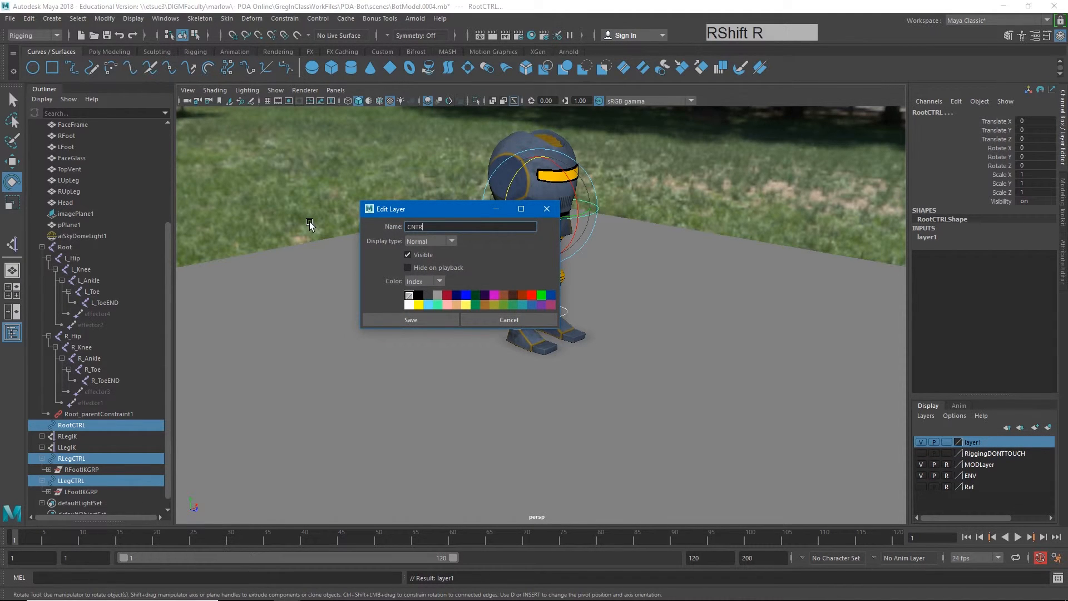
type("L")
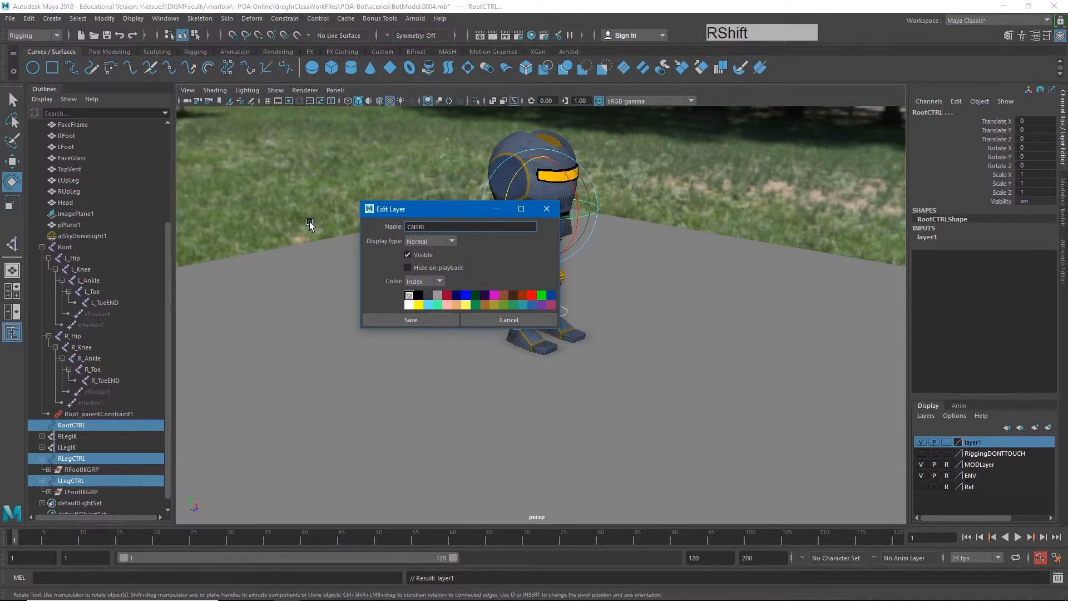
key("Backspace")
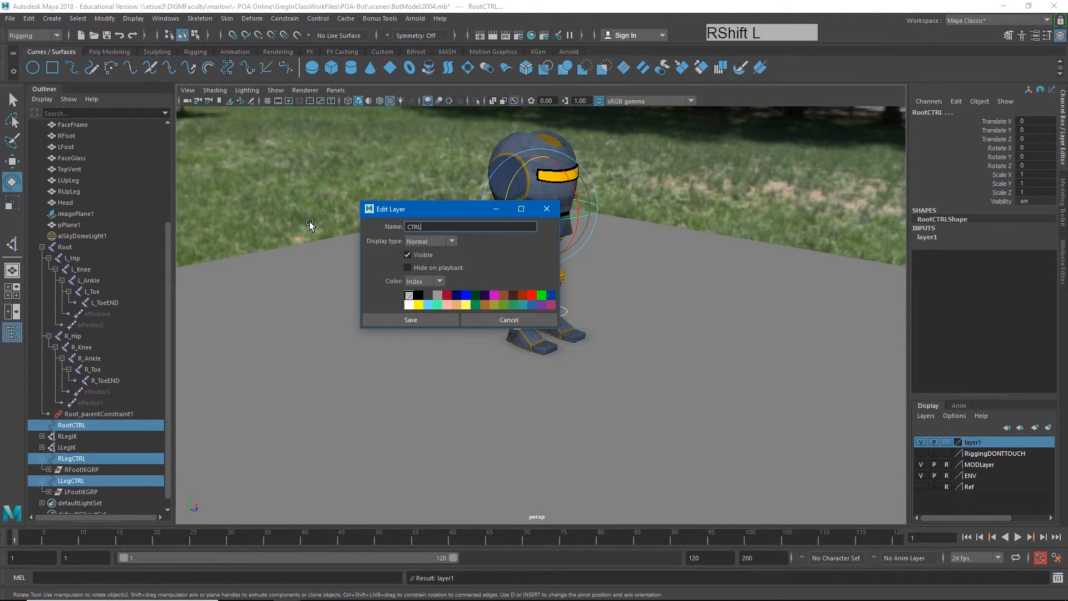
type("_La")
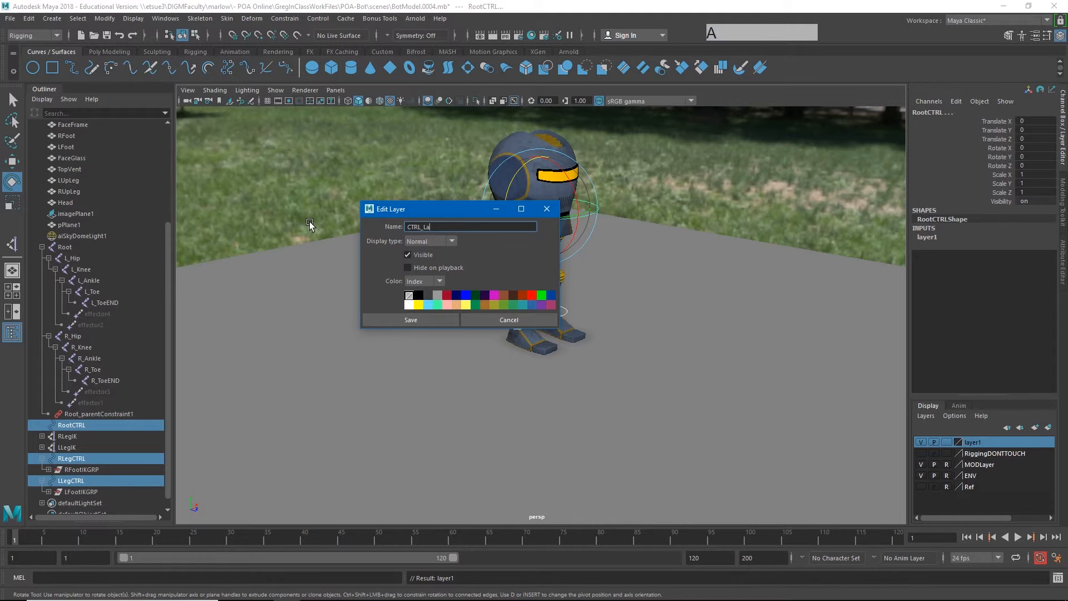
left_click(410, 319)
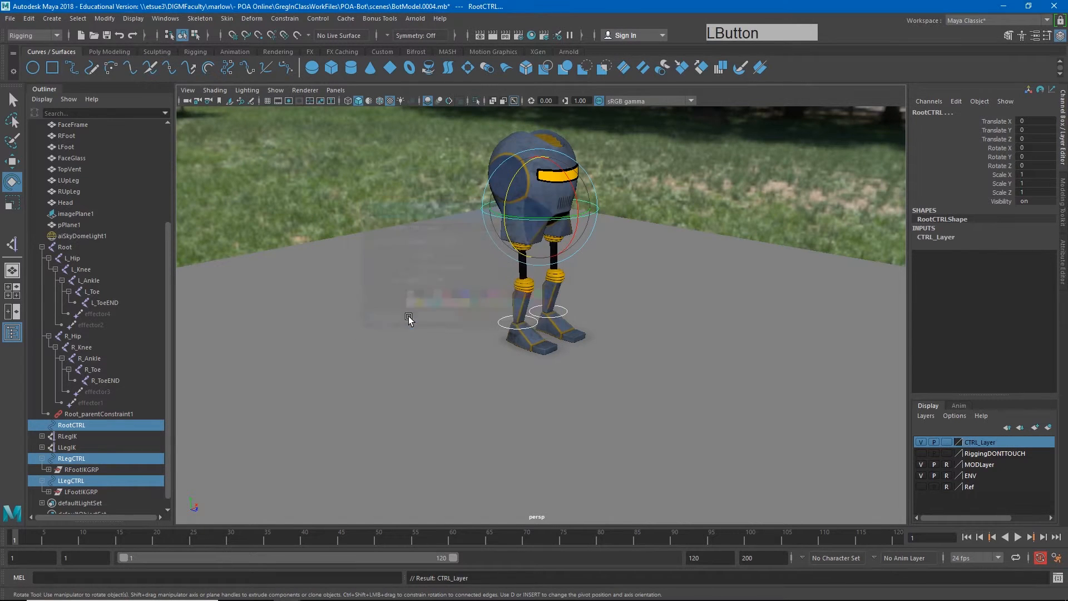
left_click(408, 317)
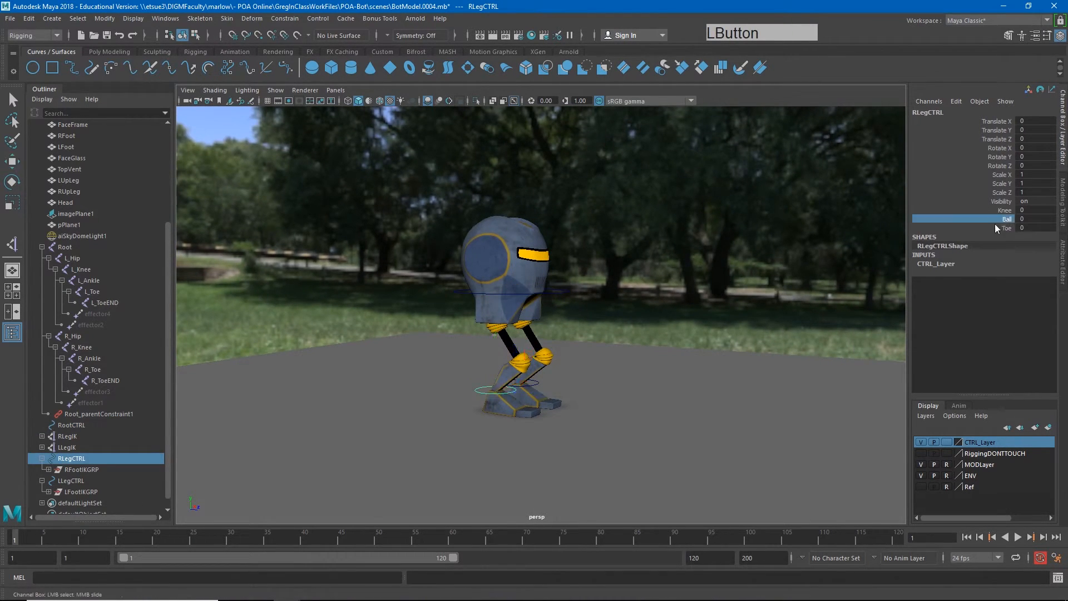
left_click_drag(994, 219, 1021, 219)
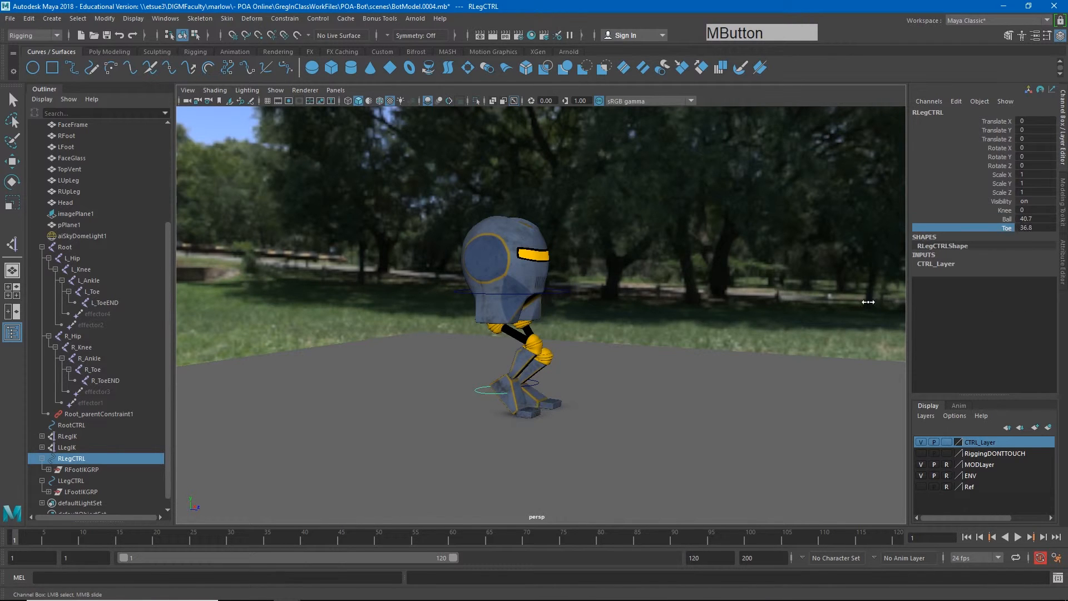
key("ctrl+z")
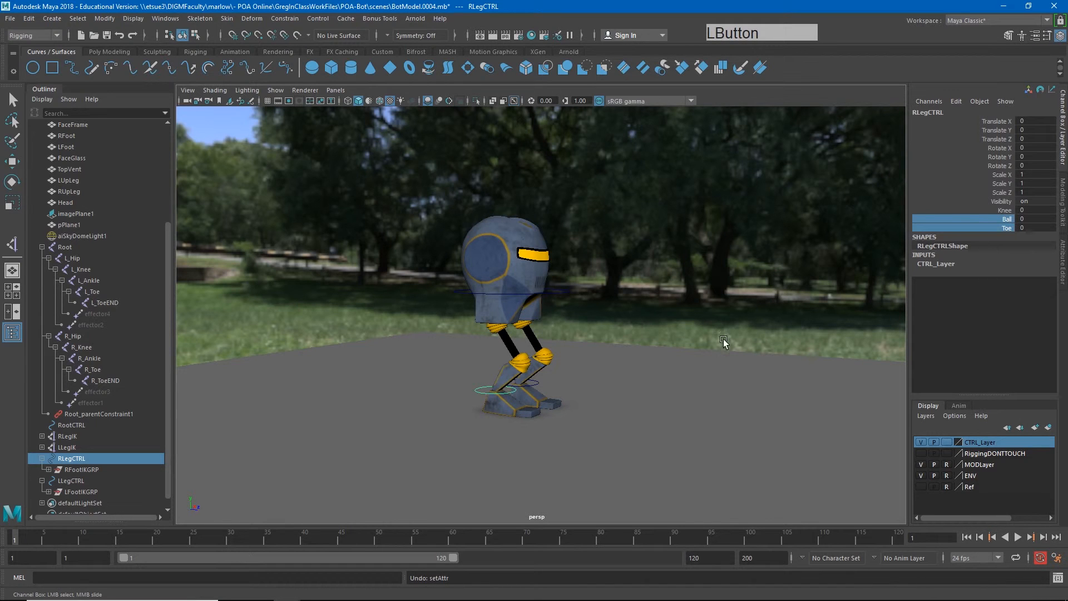
left_click_drag(724, 341, 668, 343)
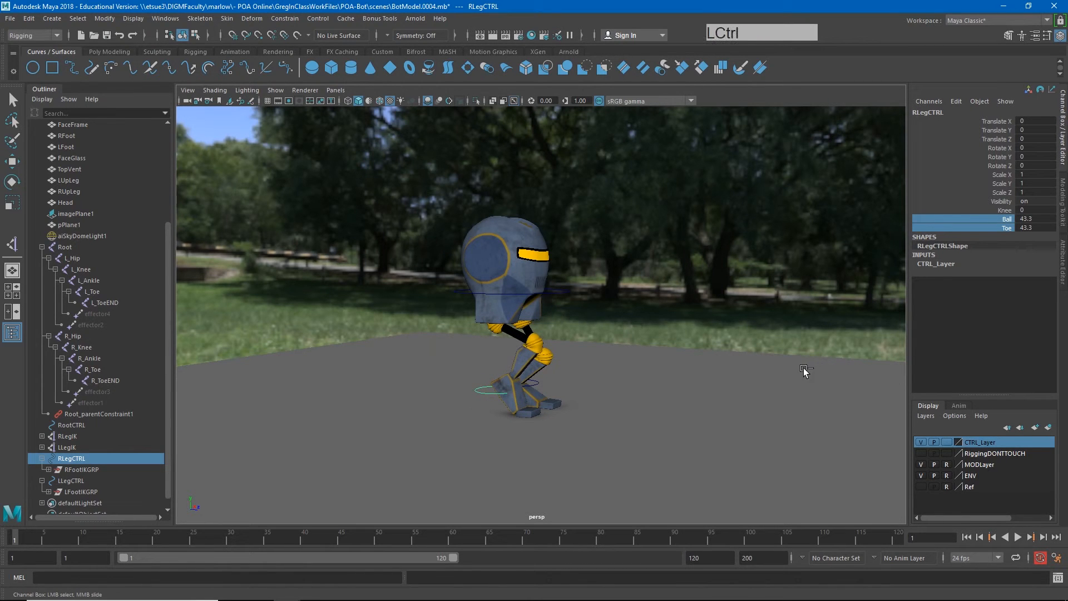
left_click_drag(804, 371, 625, 376)
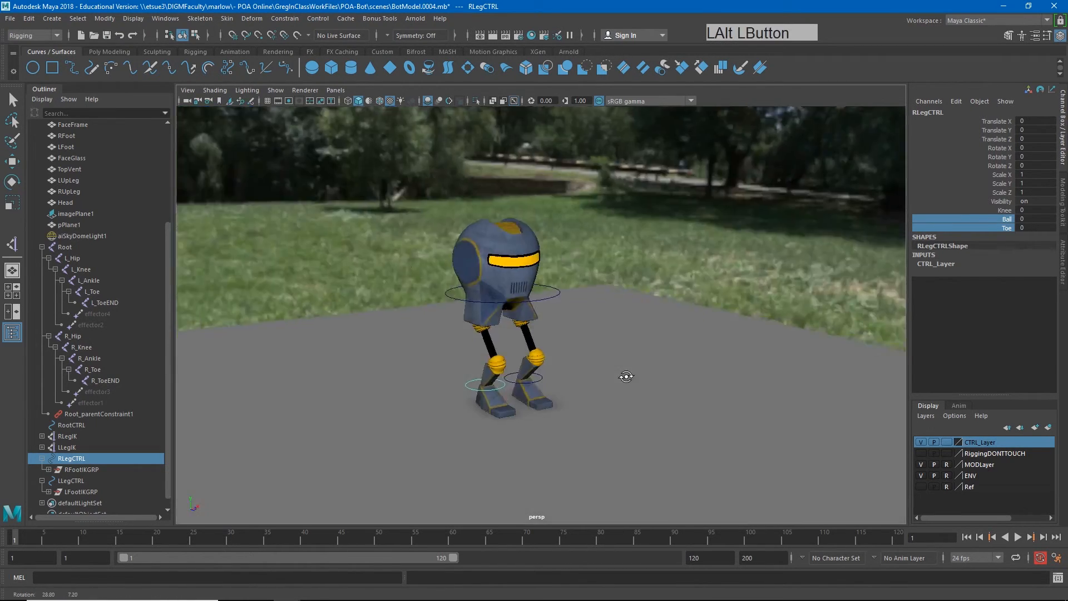
left_click(71, 481)
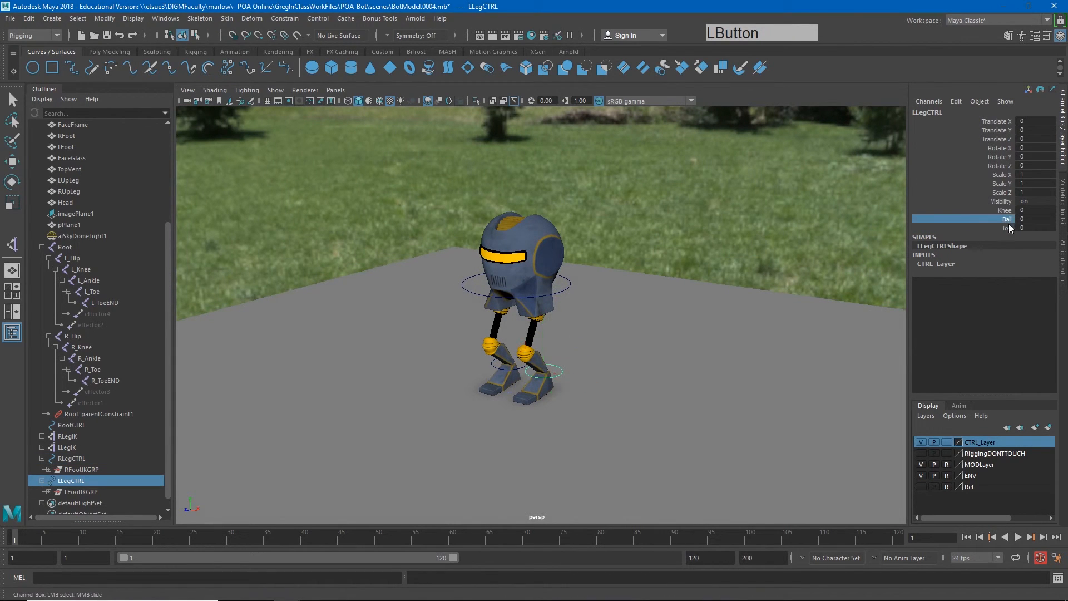
left_click_drag(1008, 222, 868, 342)
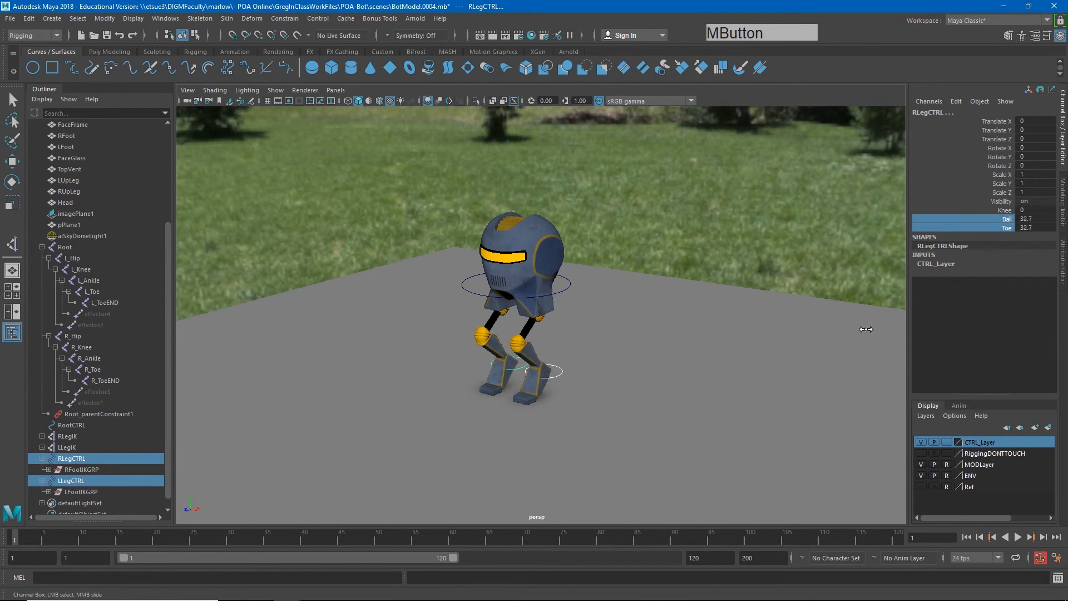
left_click_drag(866, 329, 503, 389)
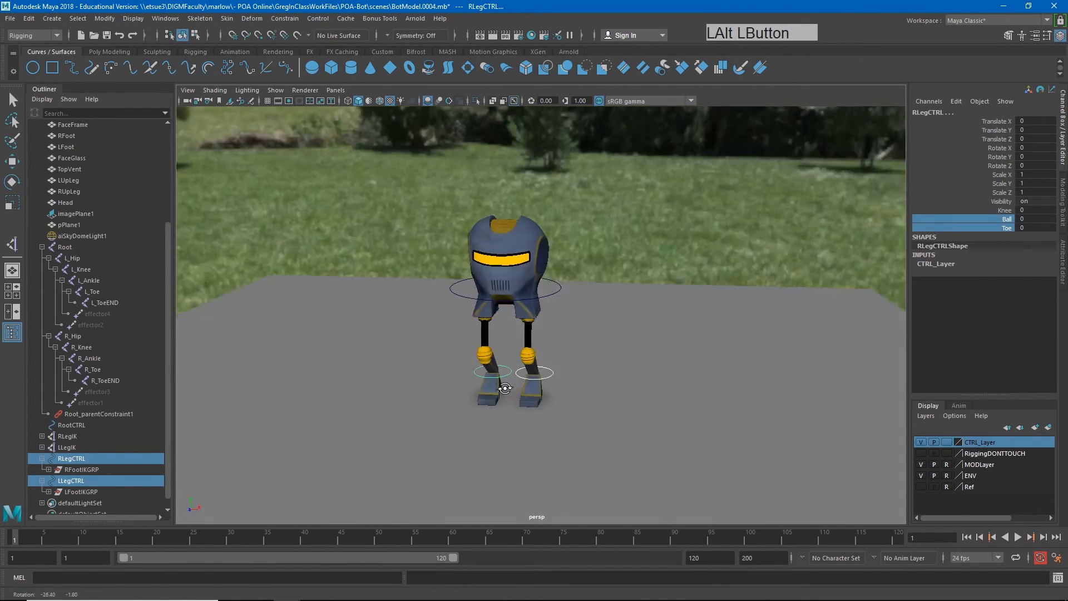